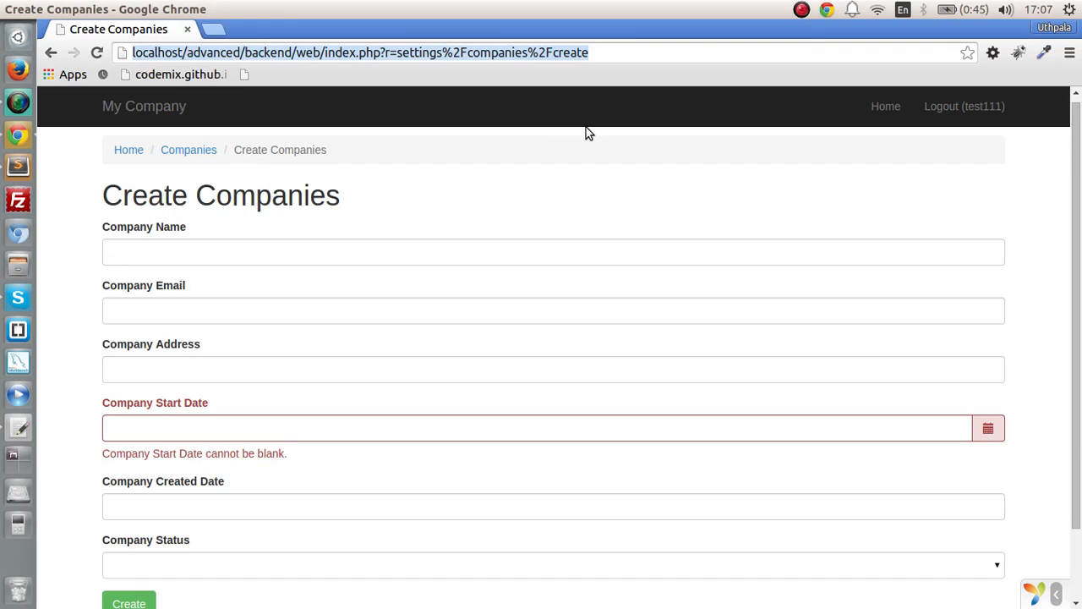
mouse_move(21, 164)
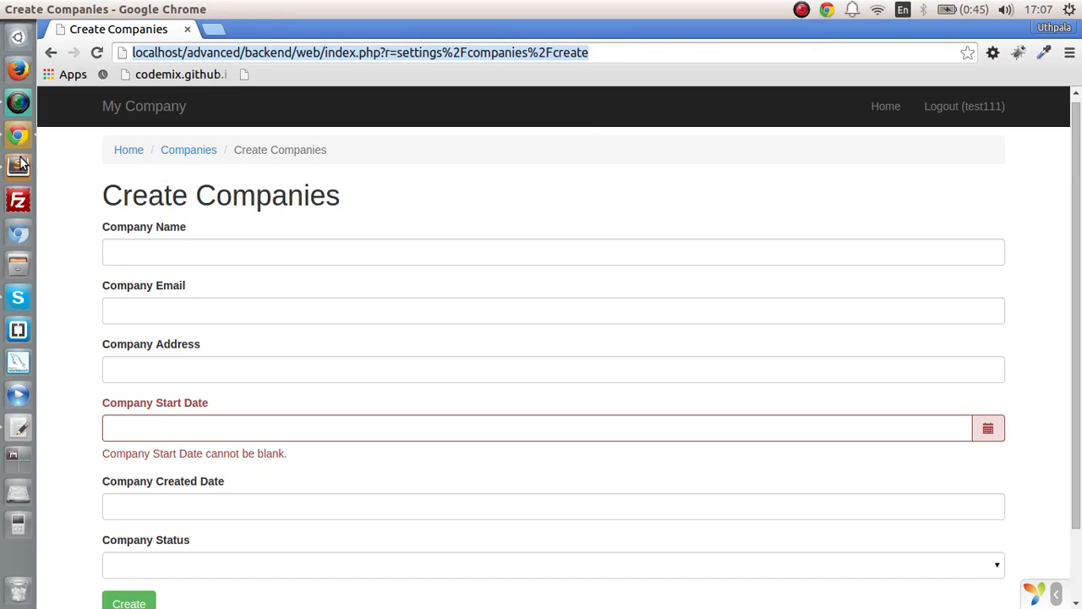
Open Companies.php in Sublime Text and scroll through rules(), selecting the 100 length limit
left_click(18, 427)
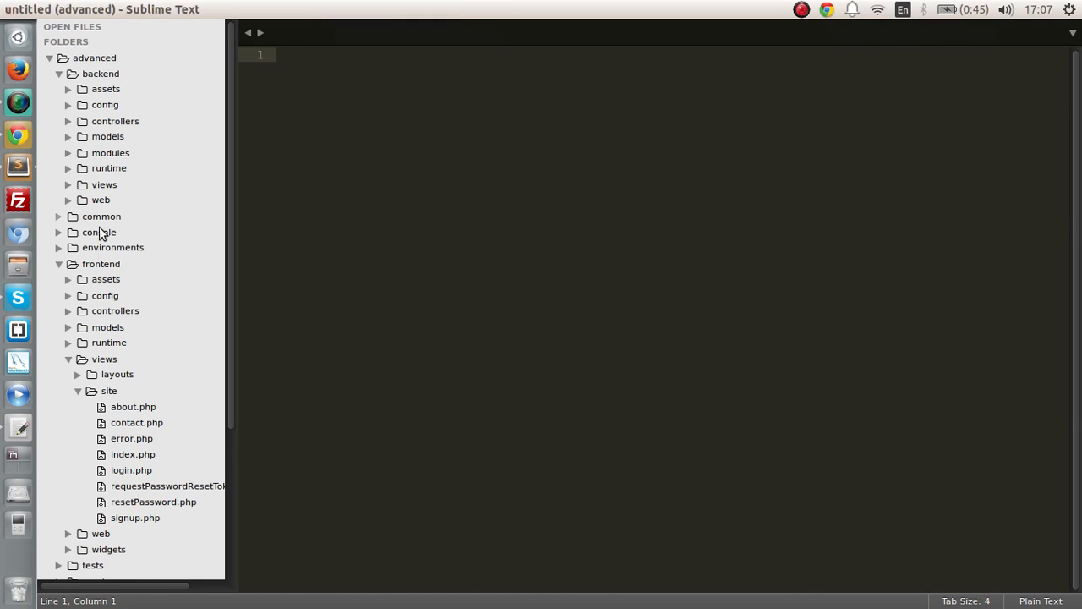
scroll("down", 3)
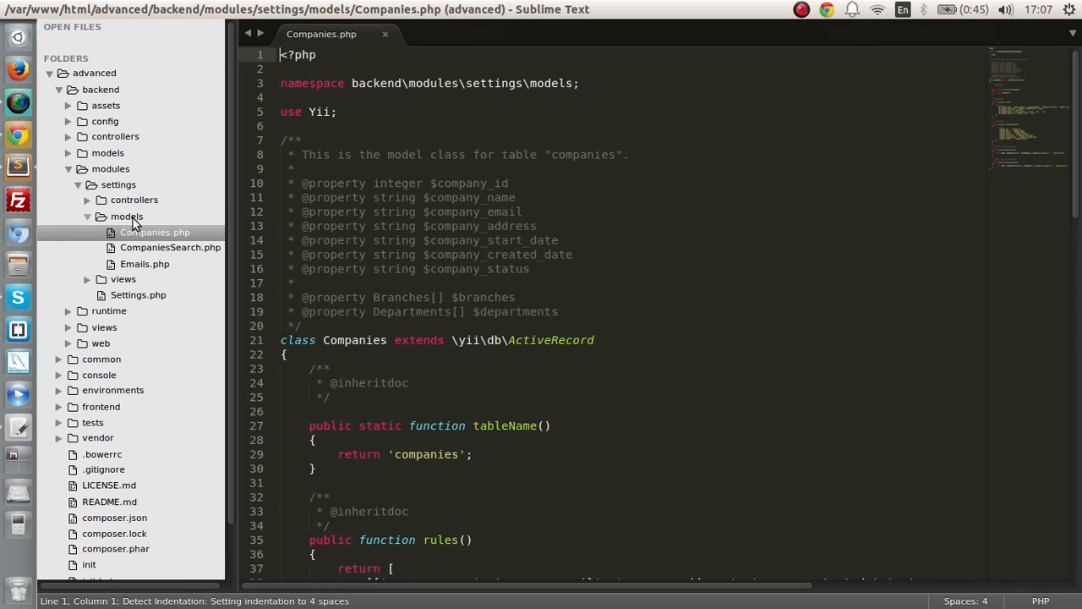
scroll("down", 3)
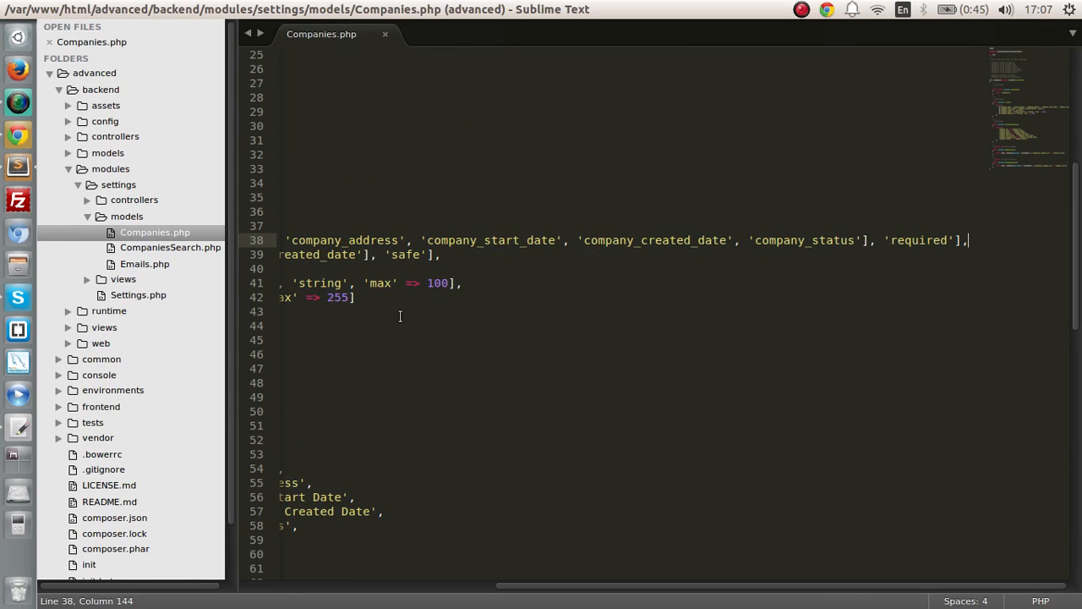
scroll("left", 3)
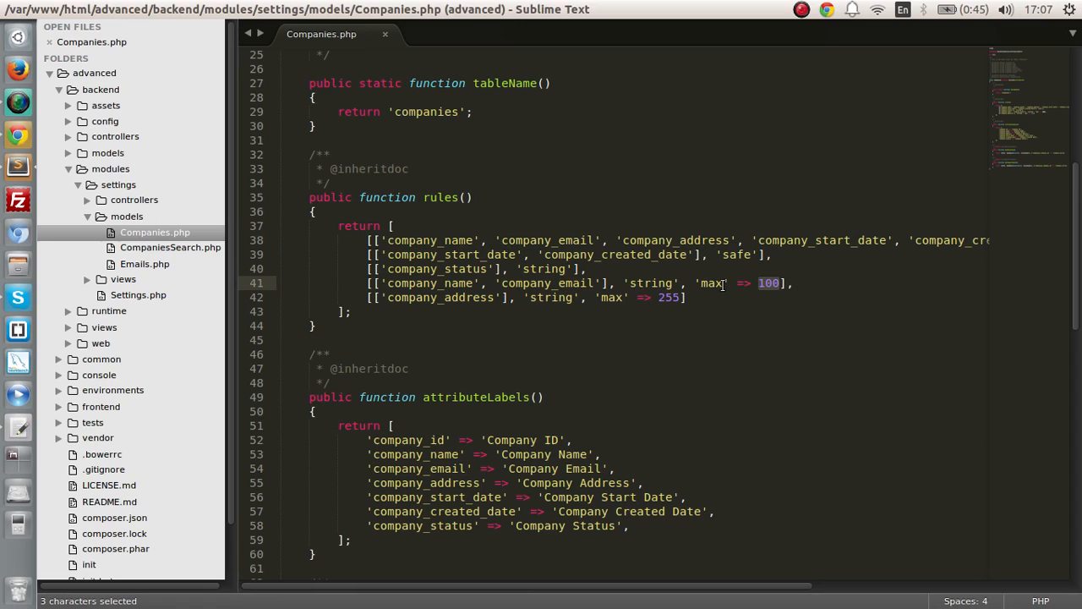
double_click(546, 282)
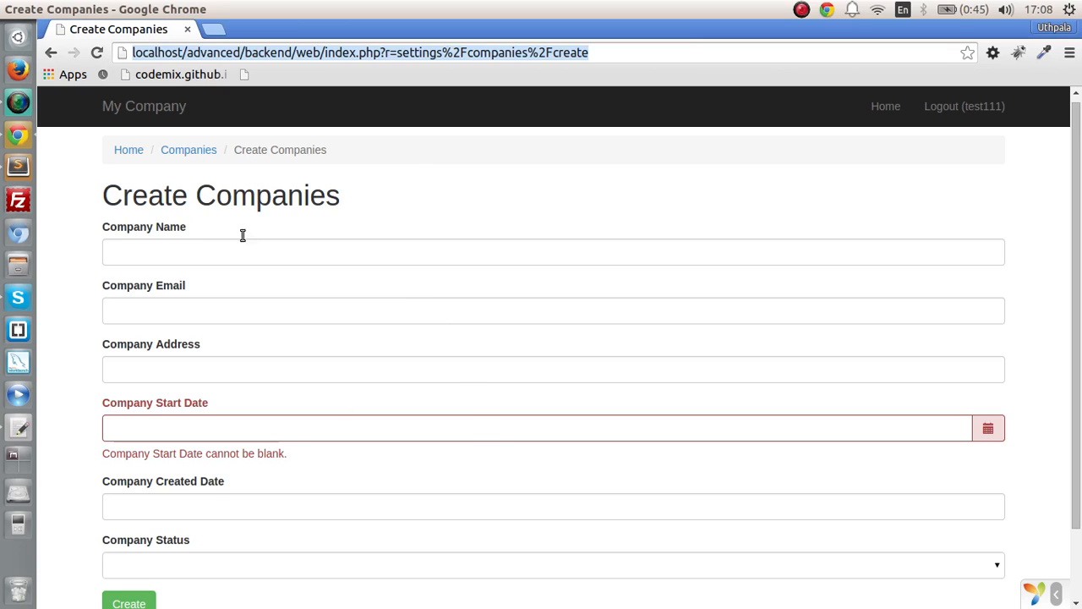
mouse_move(318, 401)
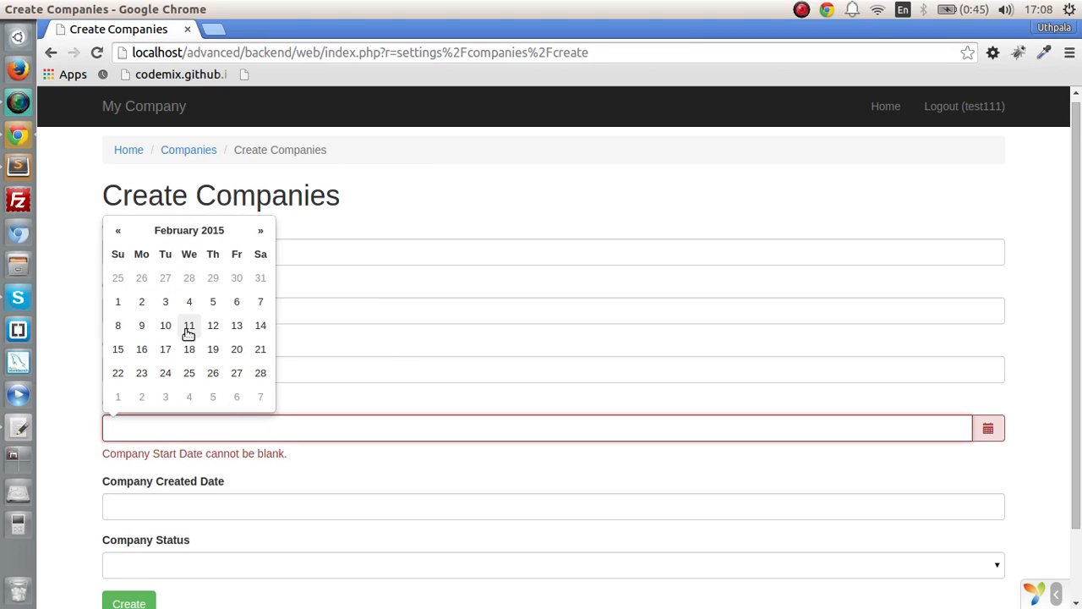
mouse_move(206, 344)
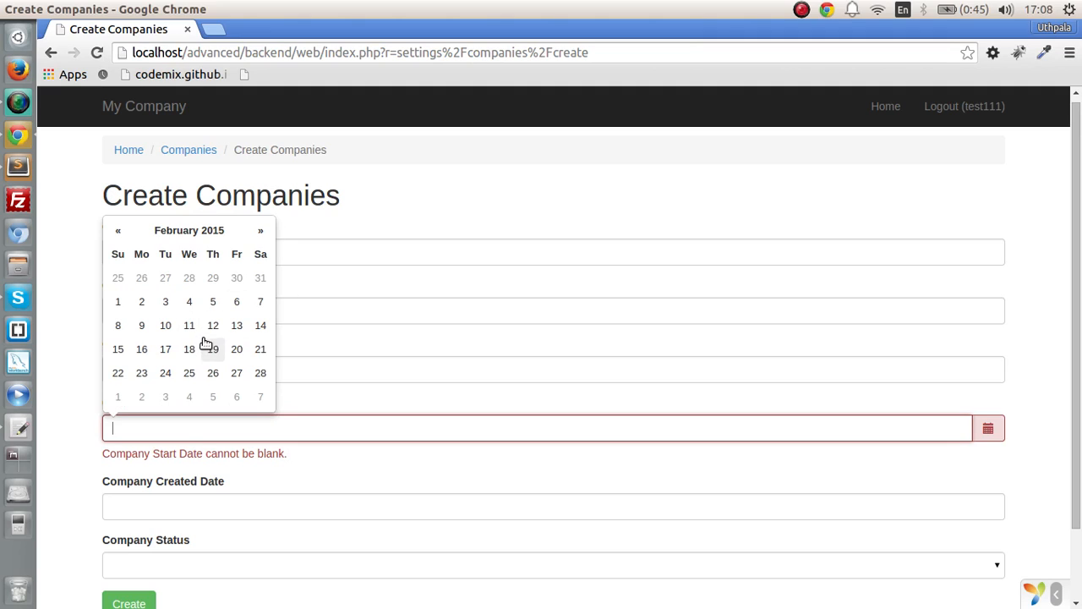
mouse_move(212, 325)
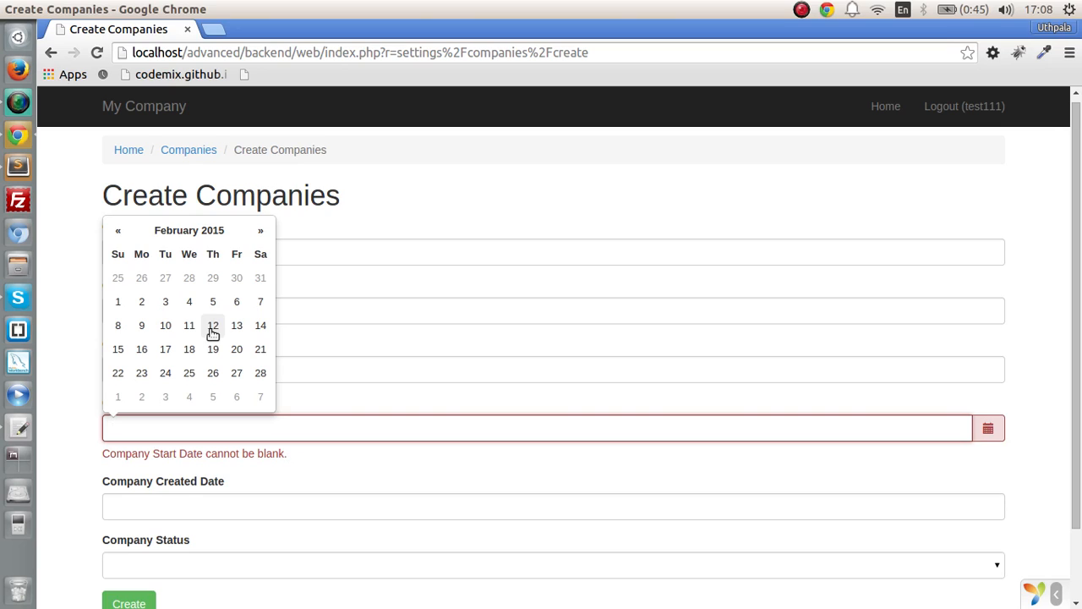
mouse_move(260, 372)
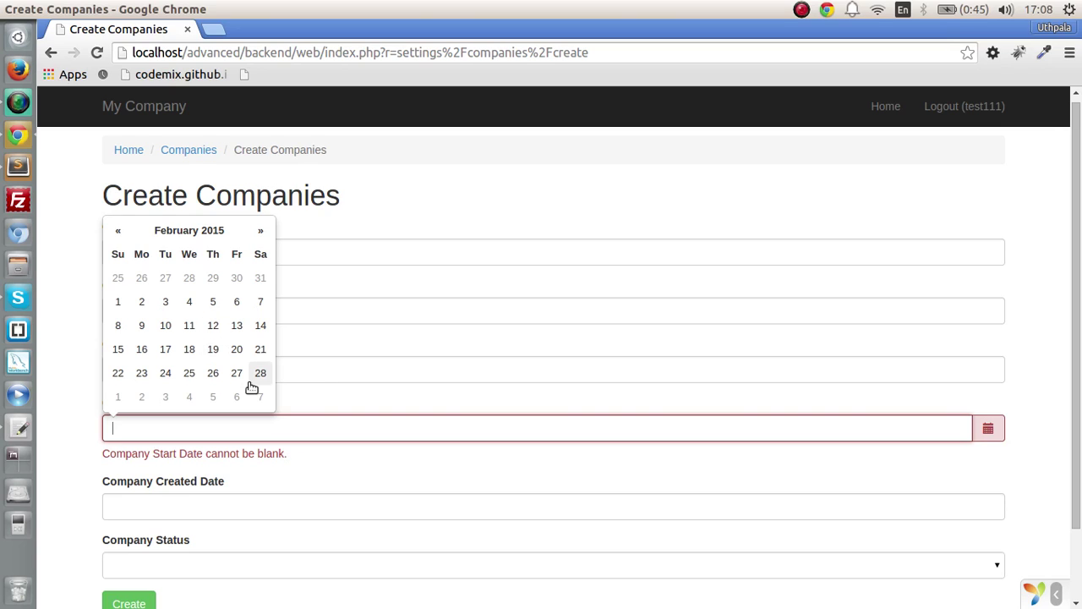
mouse_move(188, 325)
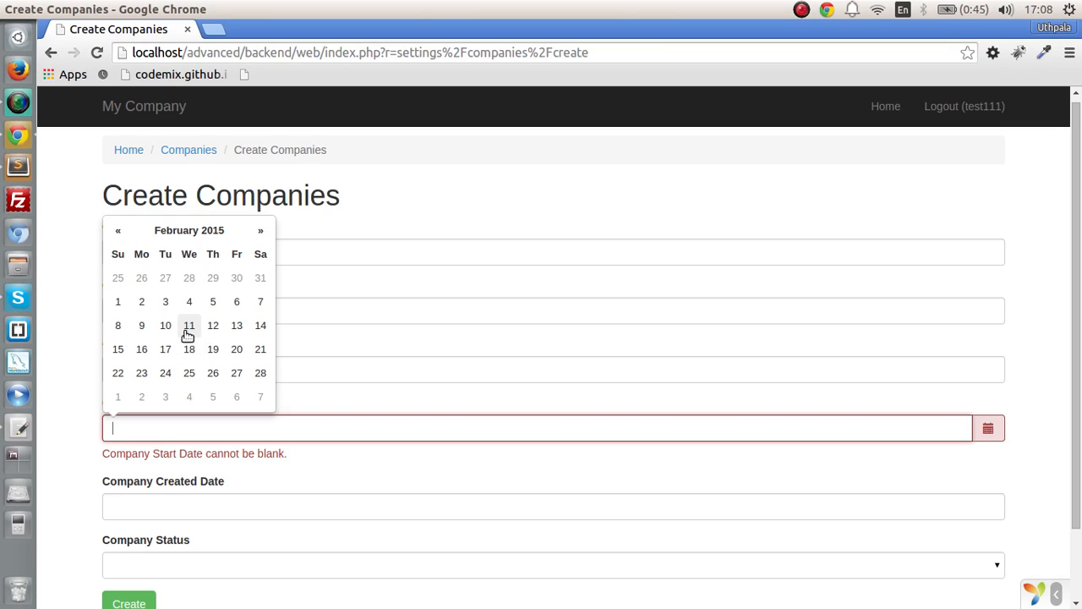
Pick 20 February 2015 as Company Start Date, move to Company Address, and return to the editor
left_click(922, 9)
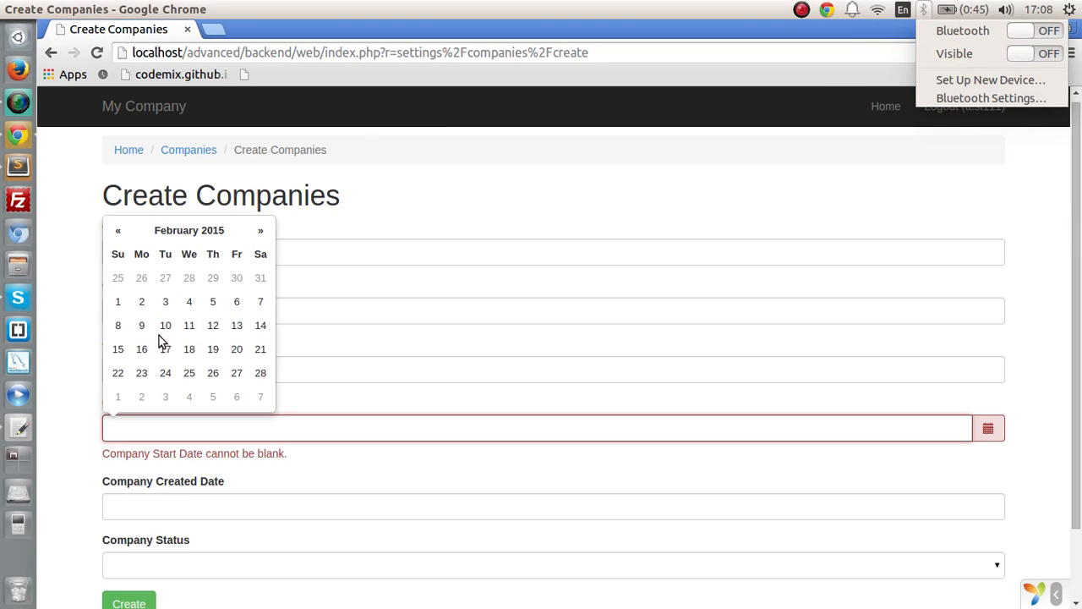
mouse_move(336, 367)
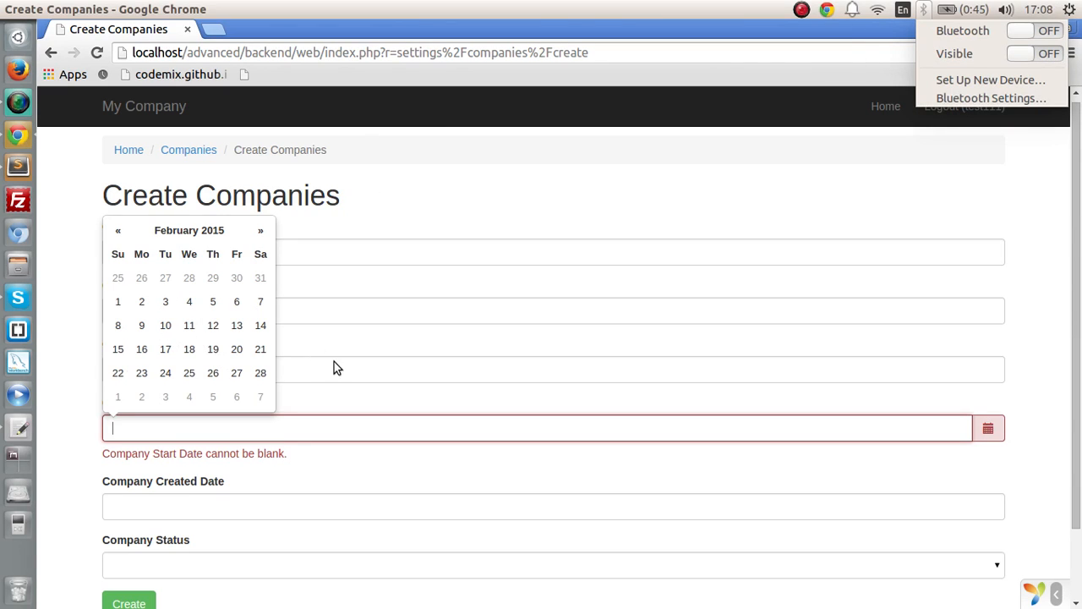
mouse_move(244, 353)
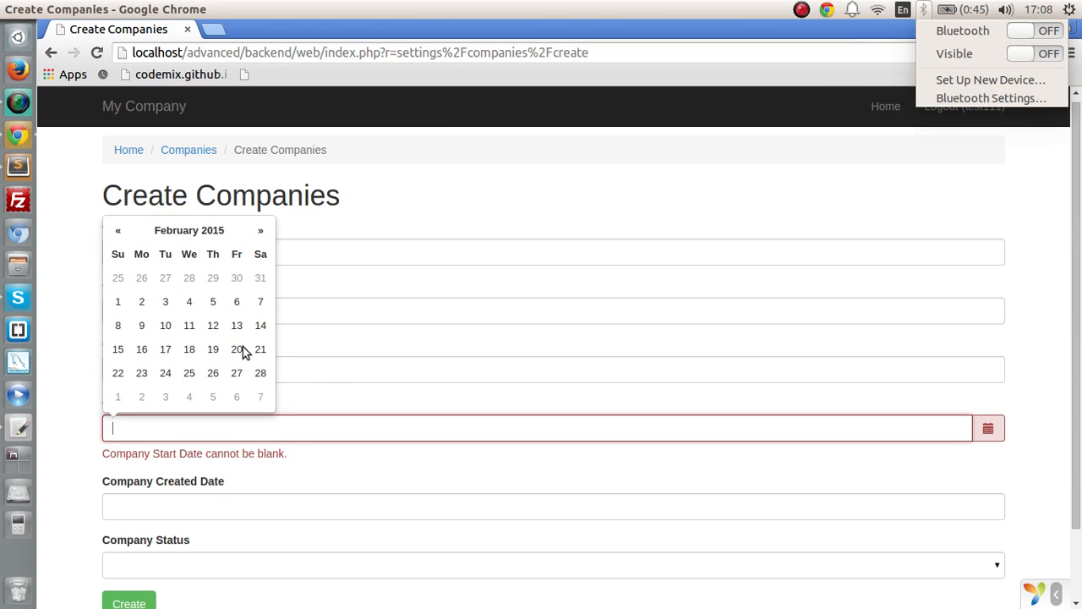
left_click(237, 349)
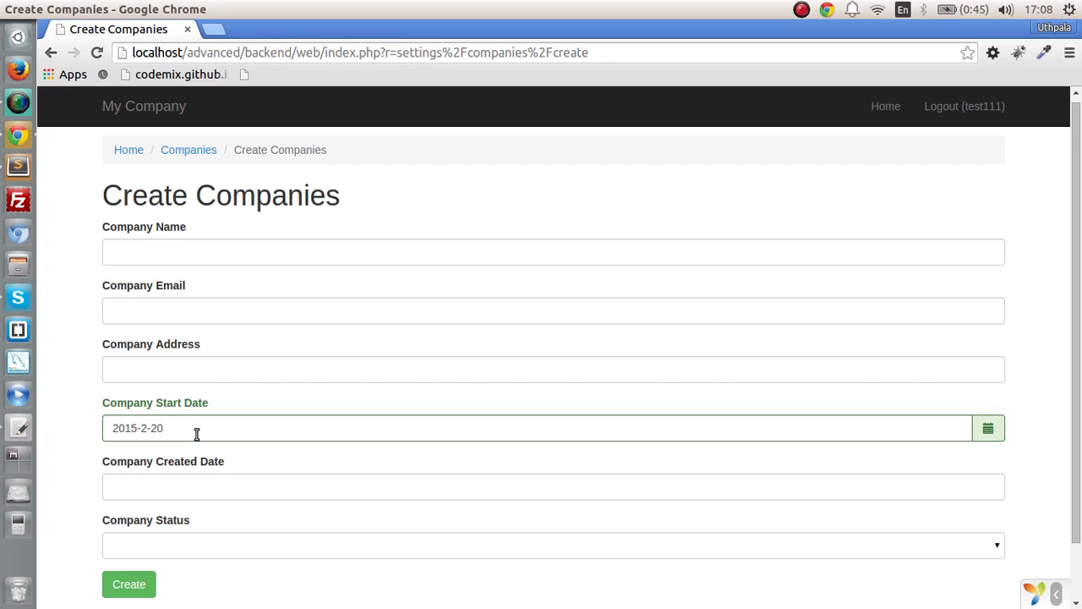
left_click(552, 368)
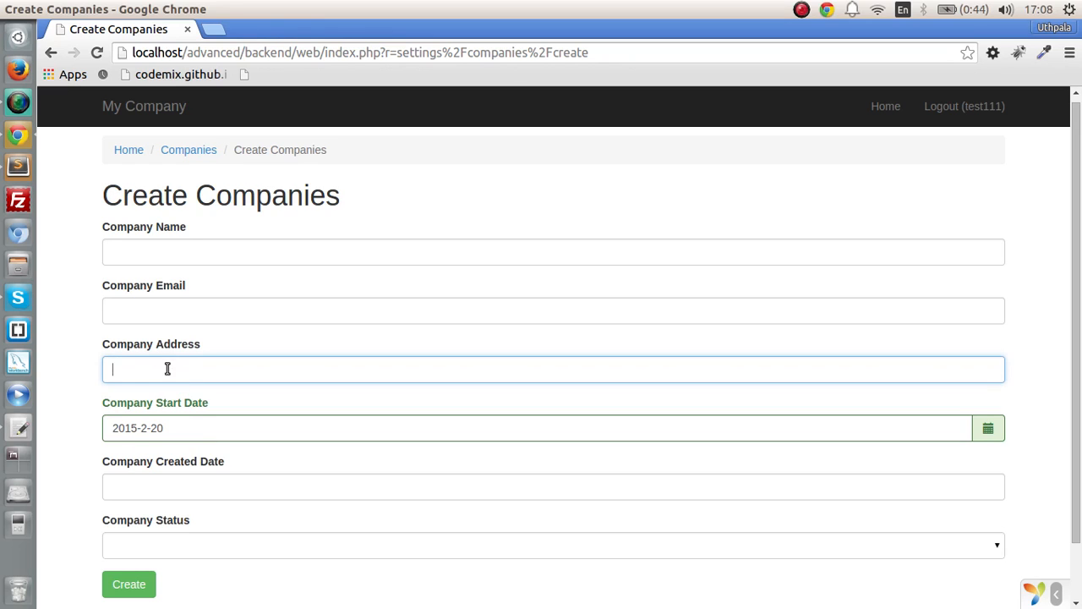
left_click(129, 583)
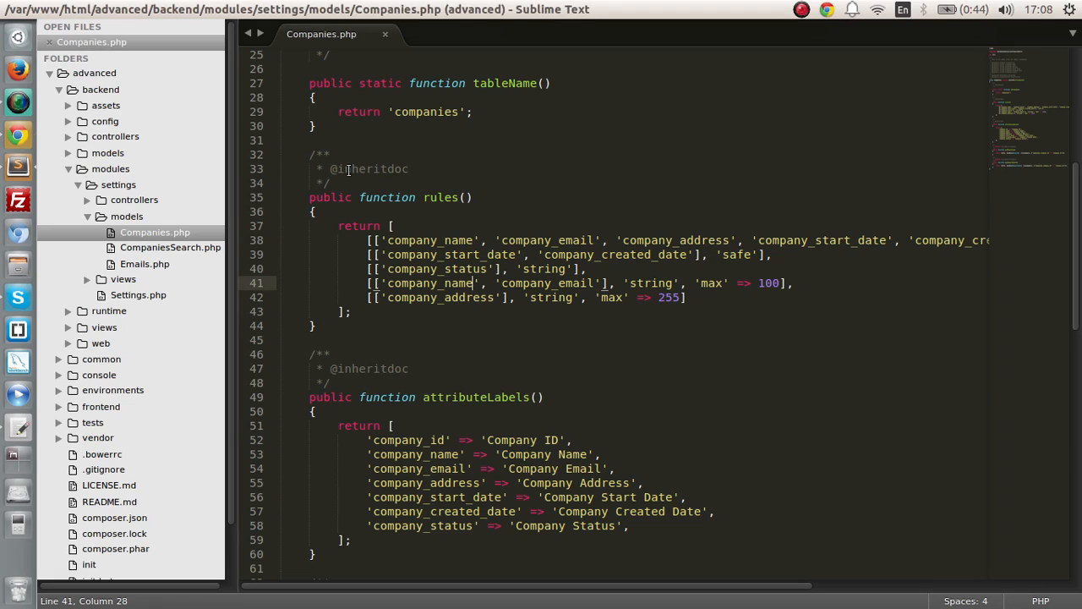
Insert a ['company_start_date','checkDate'] rule after the safe rule and save Companies.php
left_click(773, 255)
type("[")
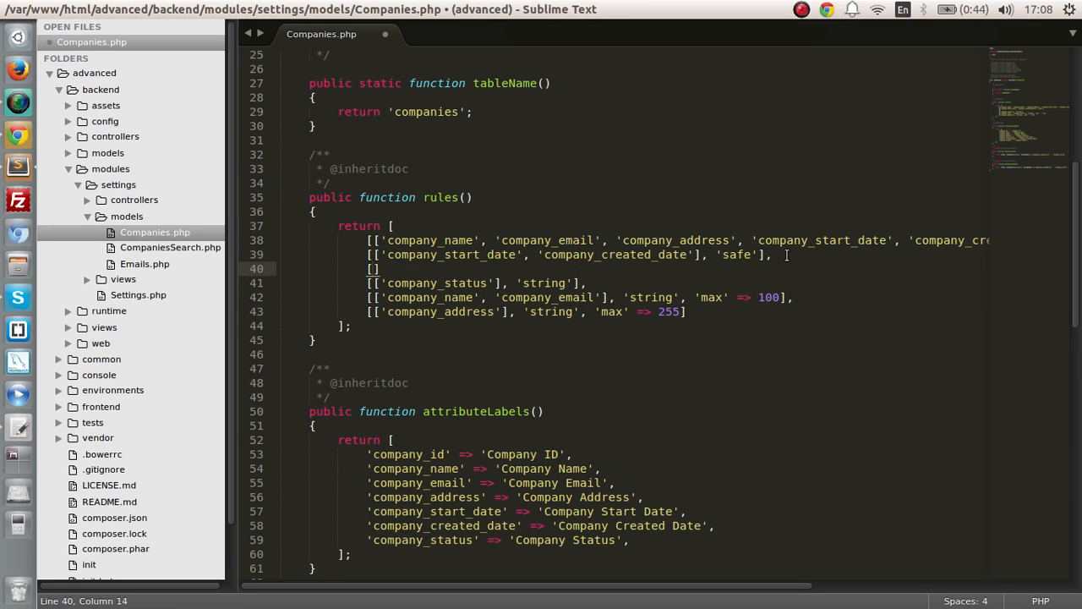
type("company_start_date'")
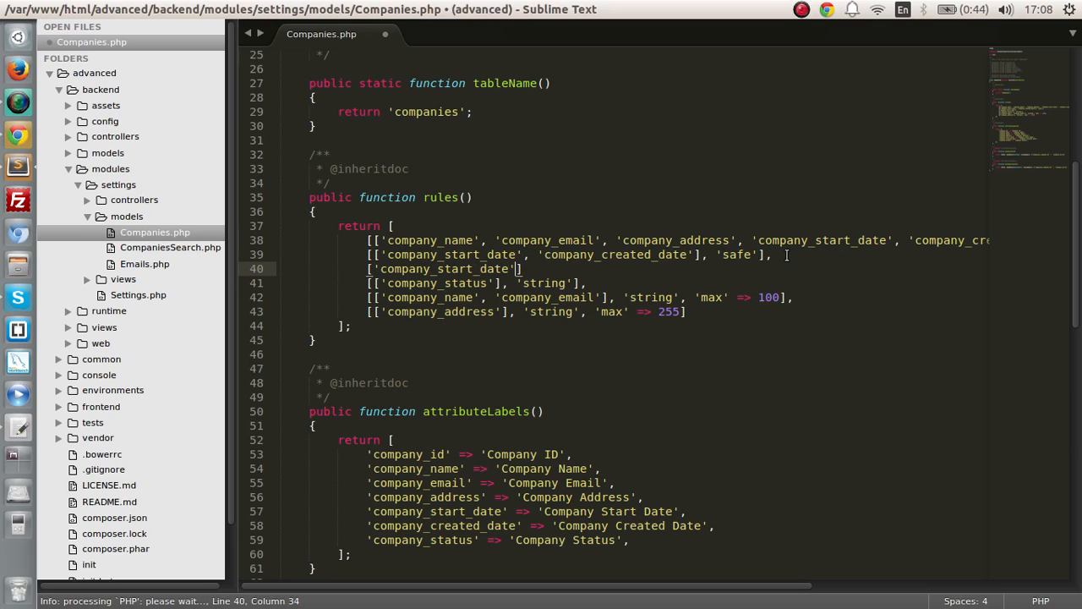
type(",'")
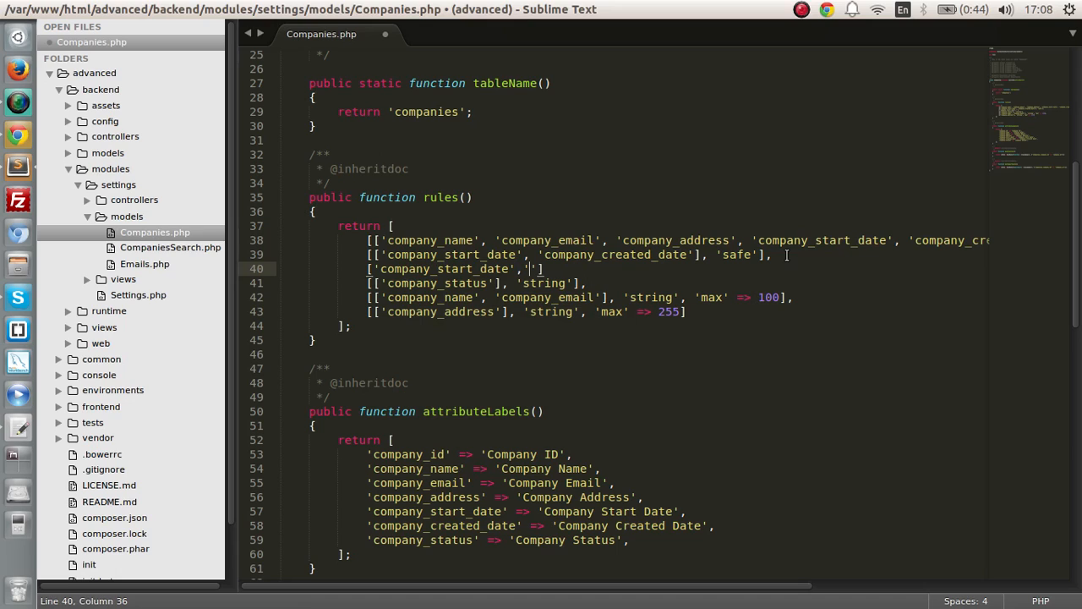
key("BackSpace")
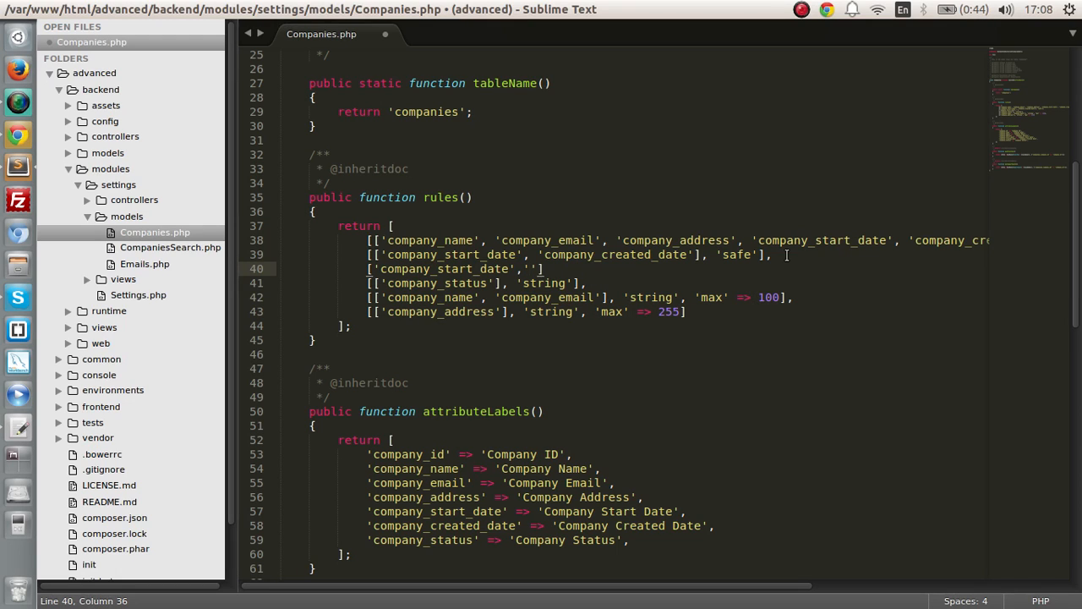
type("checkDate")
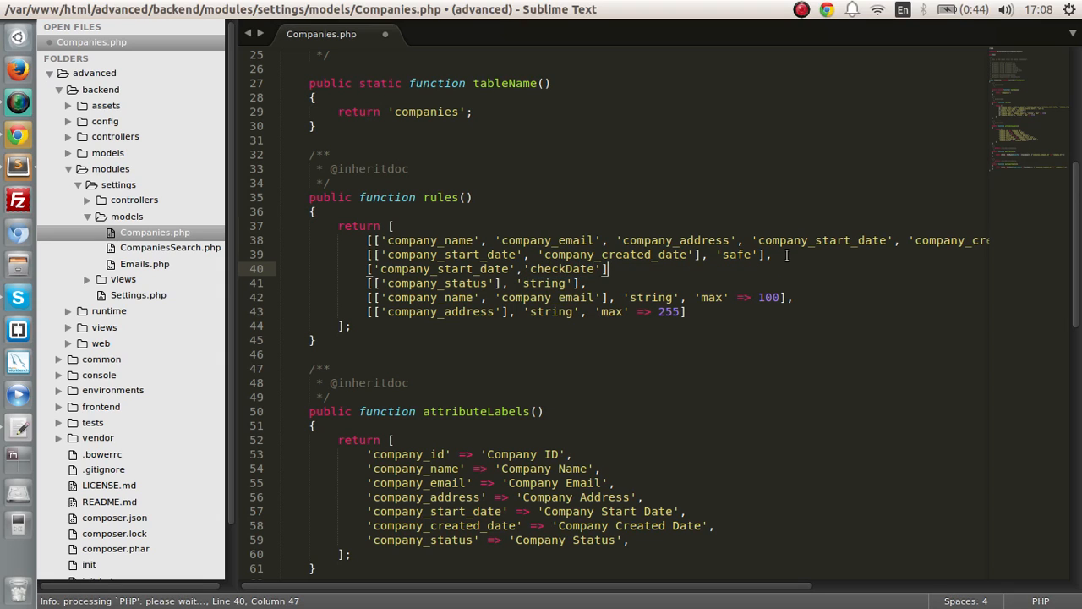
key("ctrl+s")
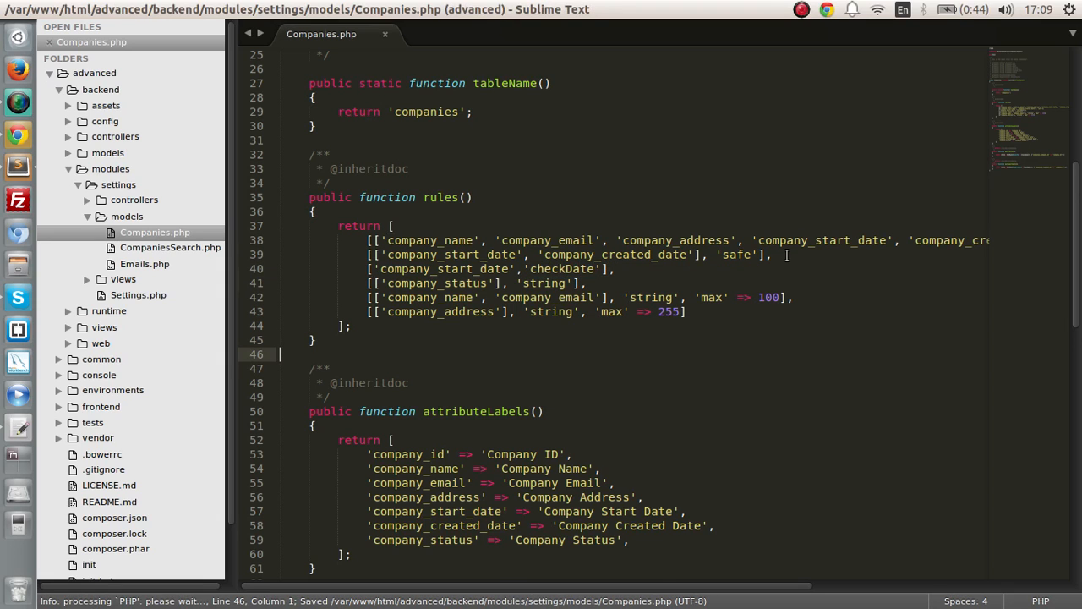
Start a public checkDate($attribute, $params) function with $today = date('Y-m-d') and an if condition
type("public")
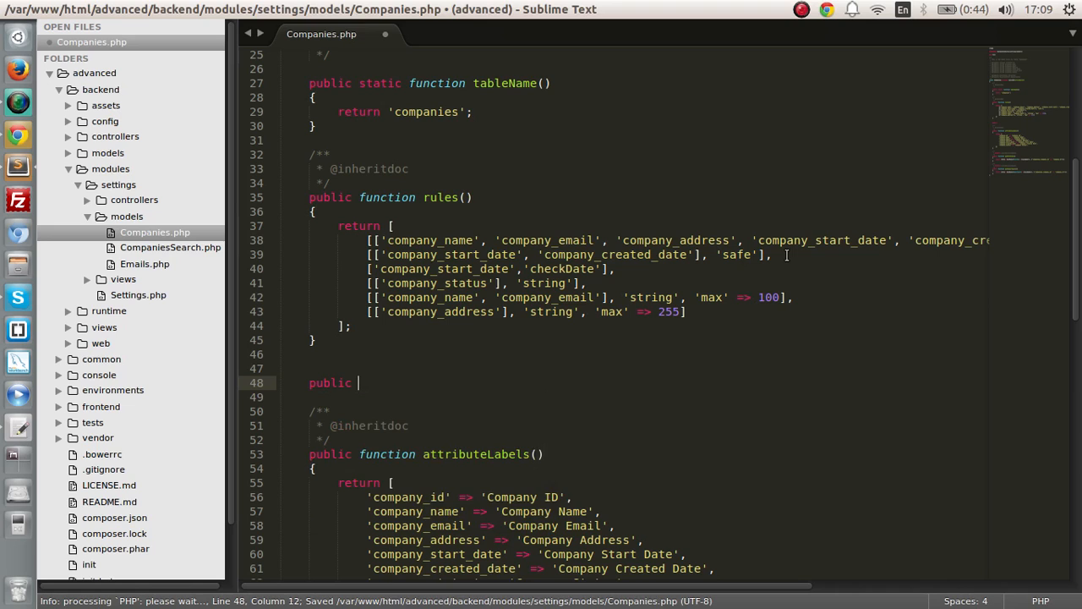
type("function chcek")
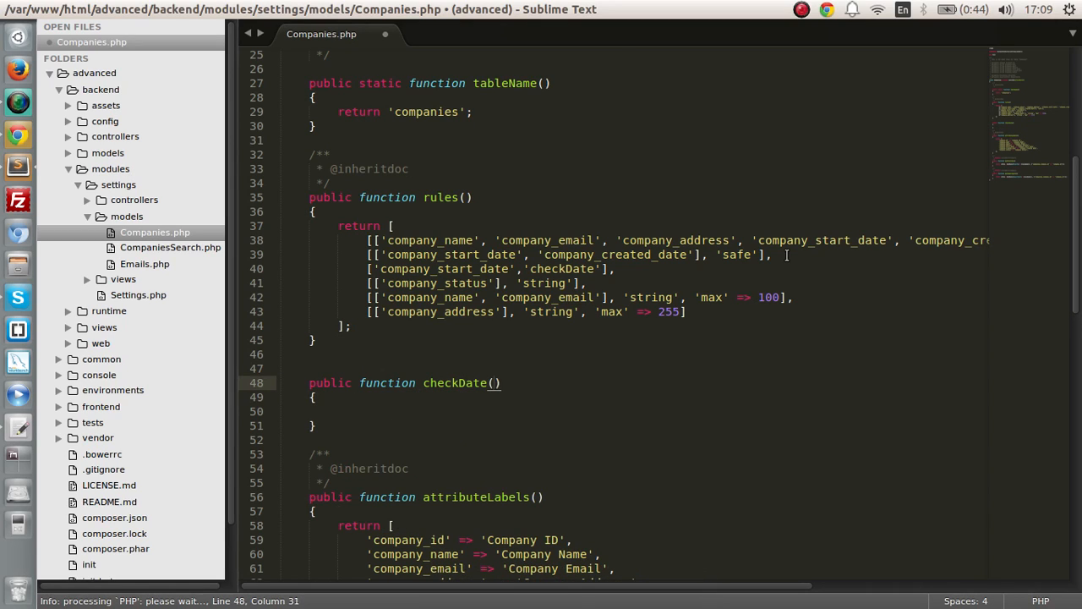
type("$attribute,")
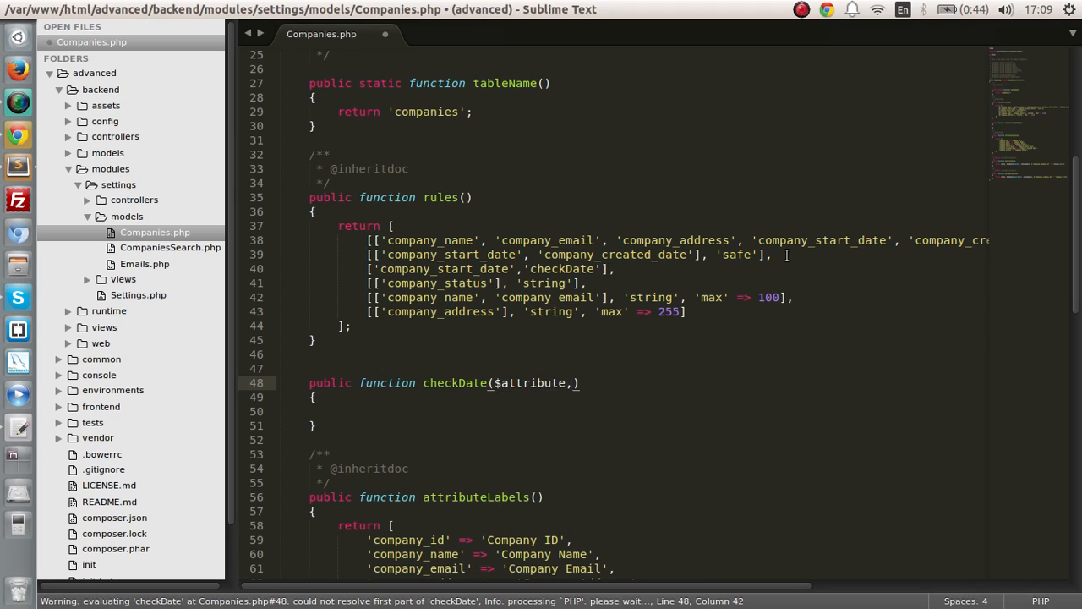
type("$params")
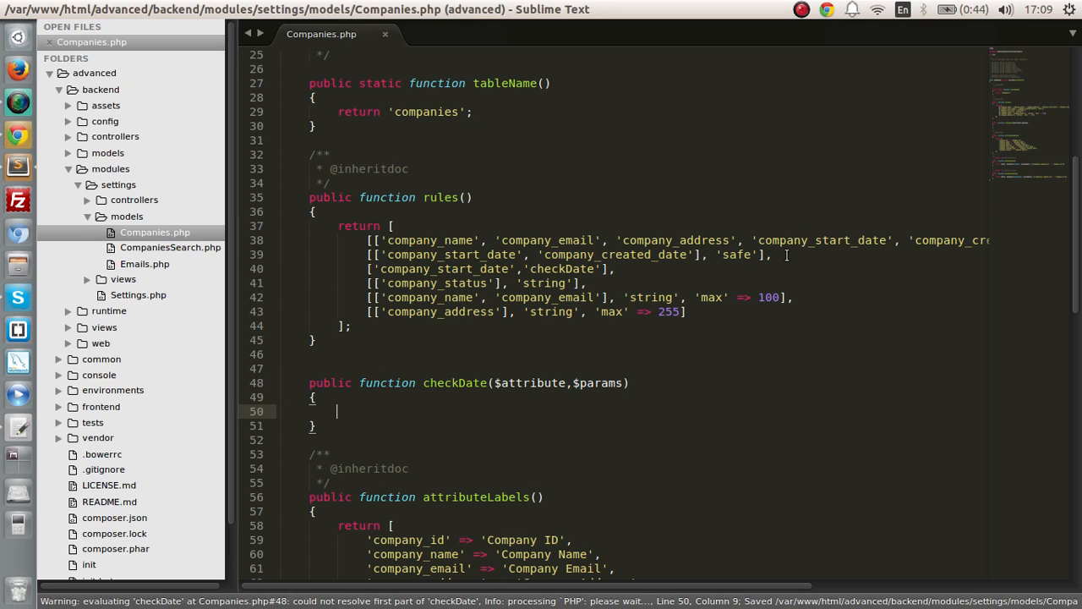
type("$today")
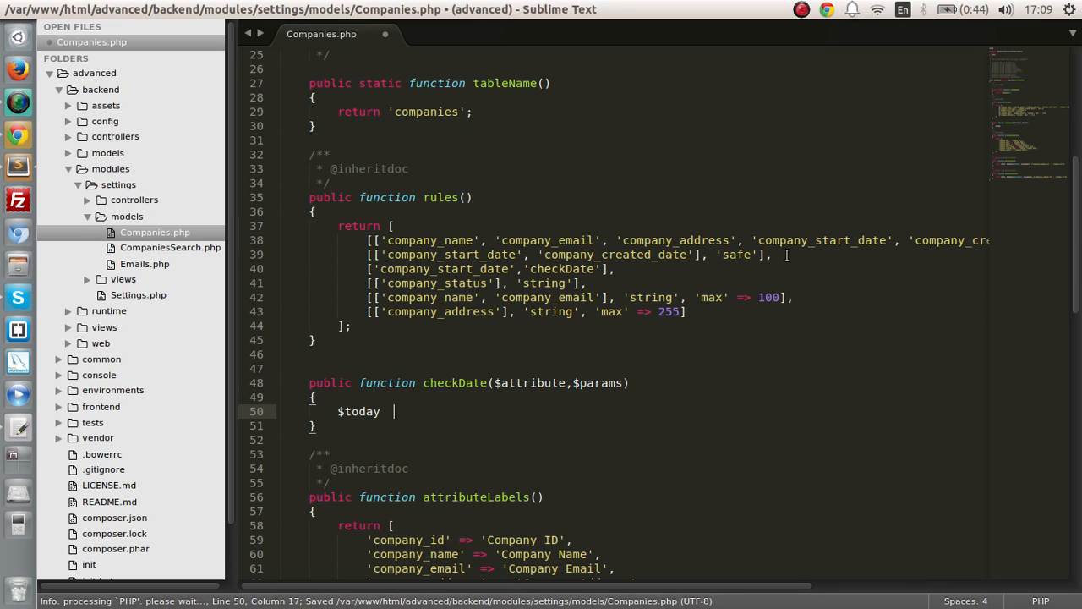
type("= date();")
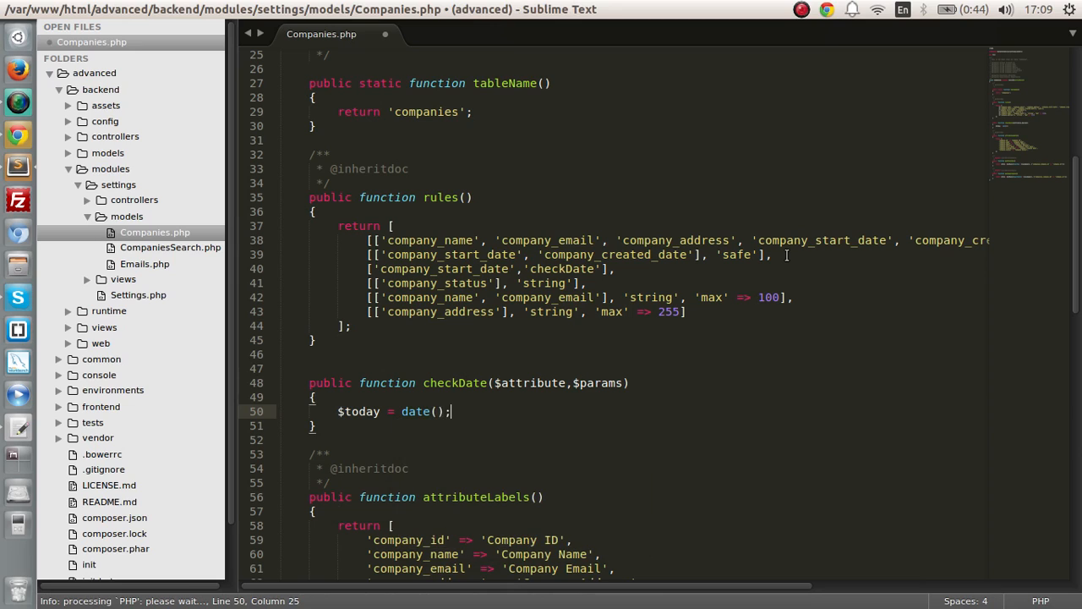
type("''")
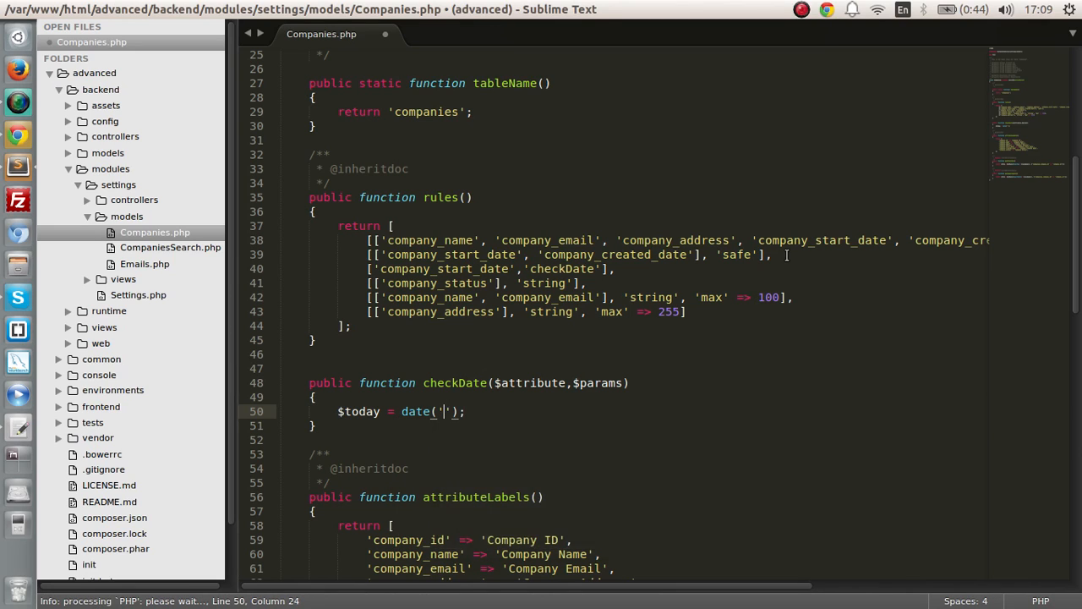
type("Y-m-d")
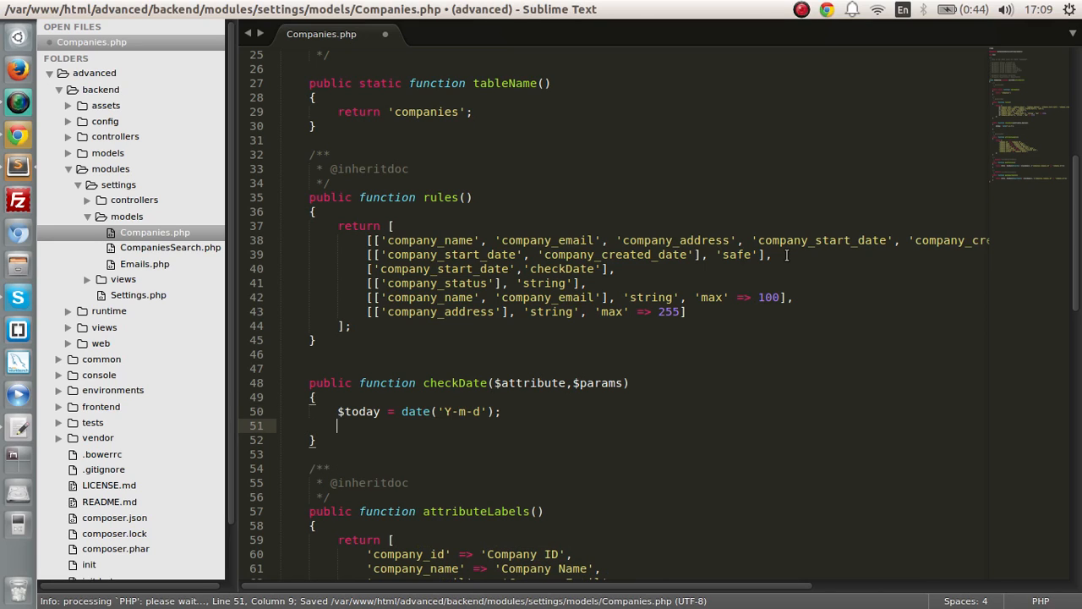
type("if()")
type("{")
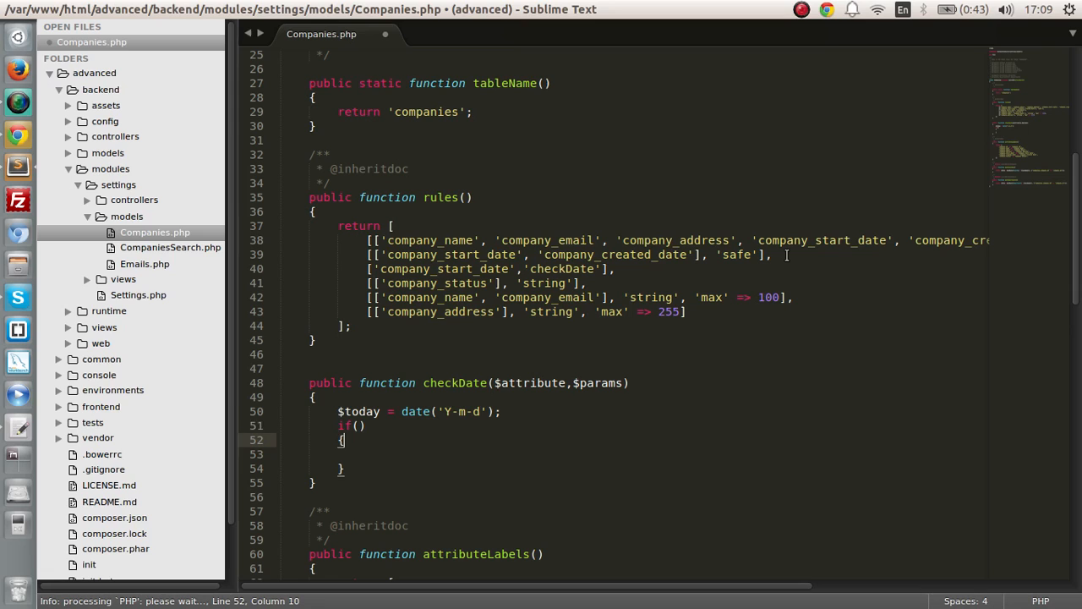
type("$thi")
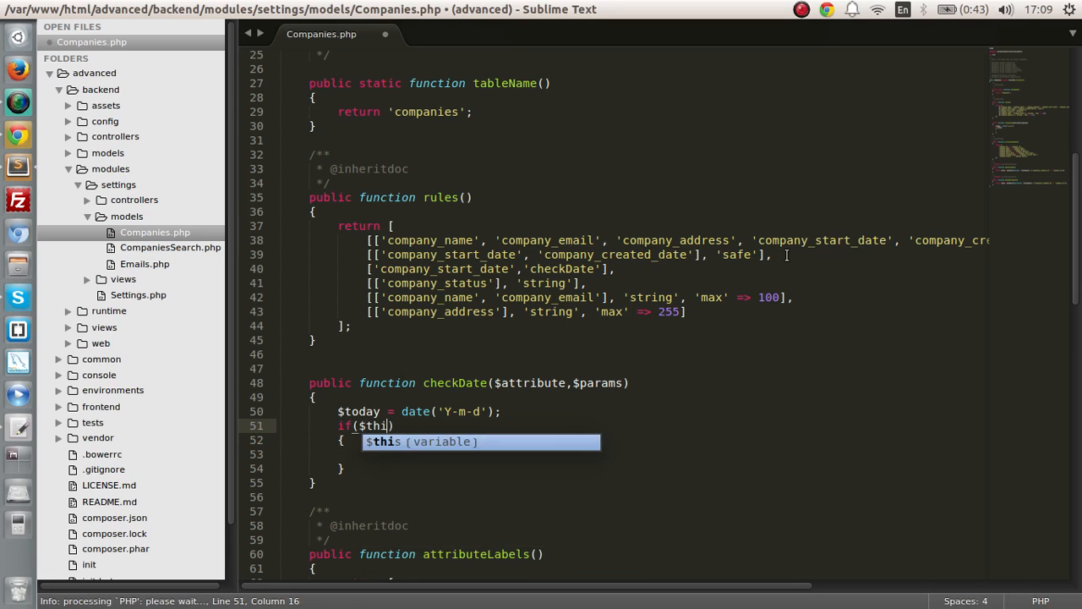
type("s->s")
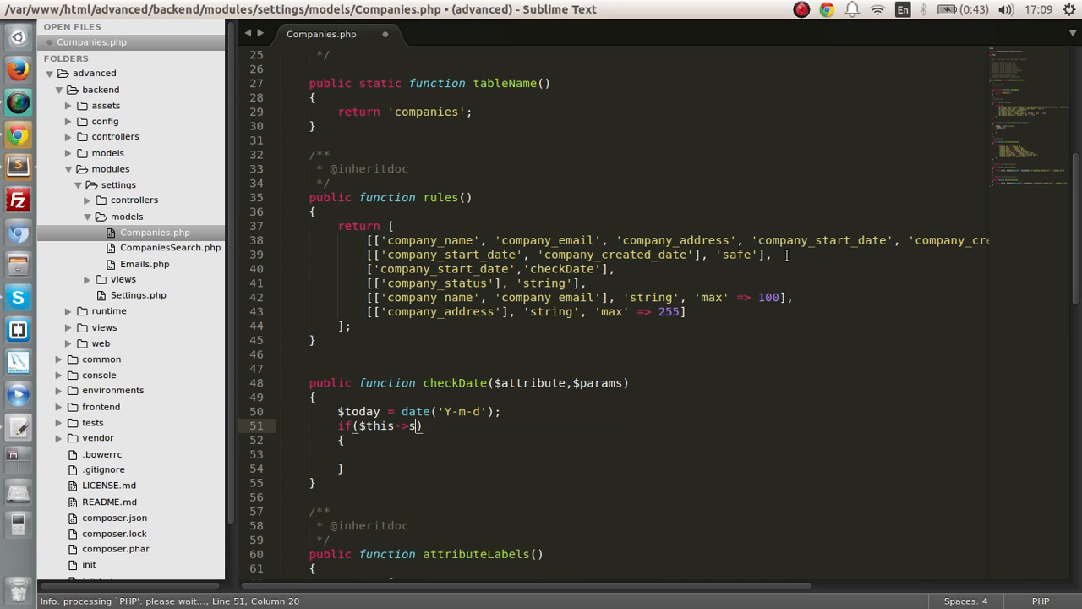
type("ompany_start_date > $today")
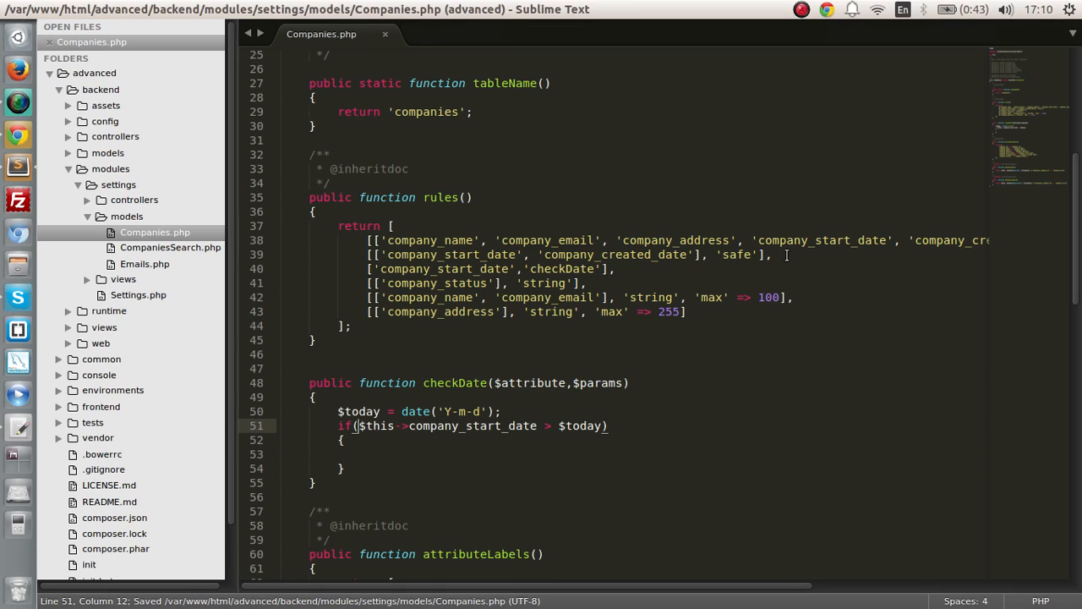
Add a $selectedDate statement applying date() to $this->company_start_date before the if
left_click(607, 425)
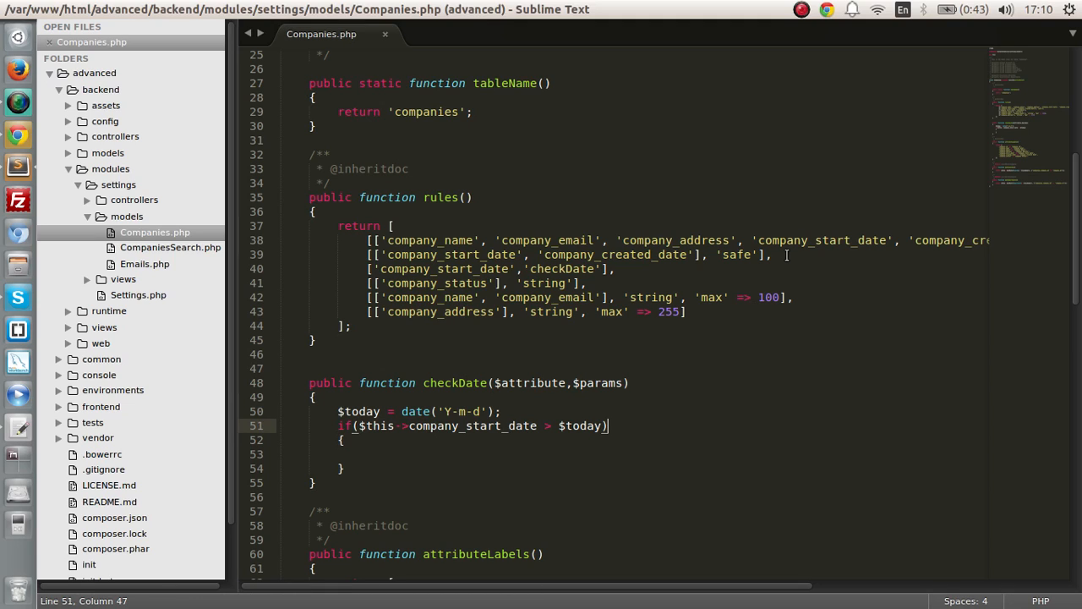
type("$selected")
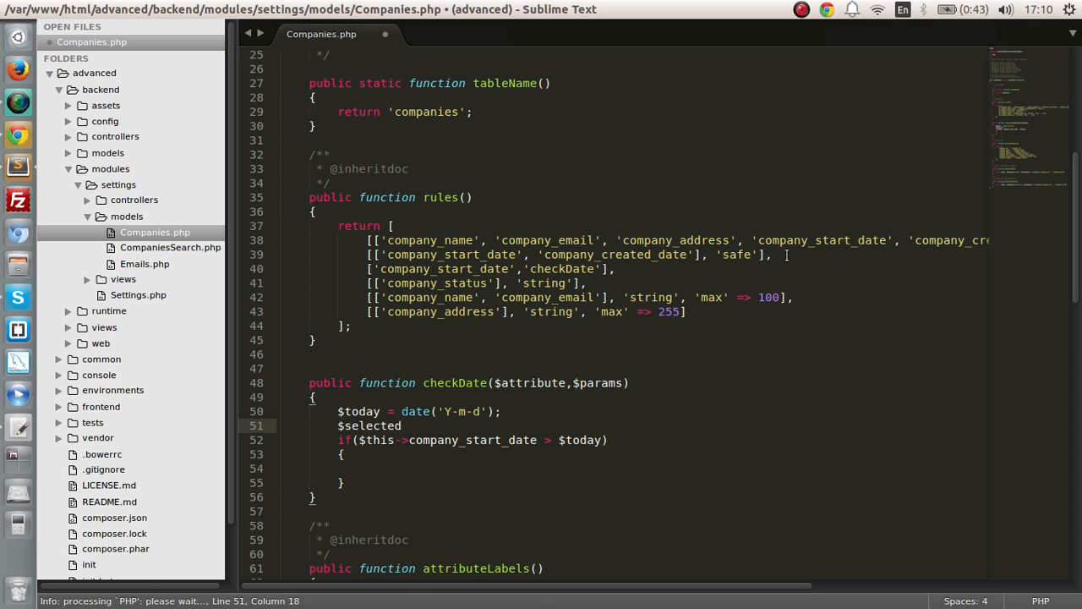
type("Dat")
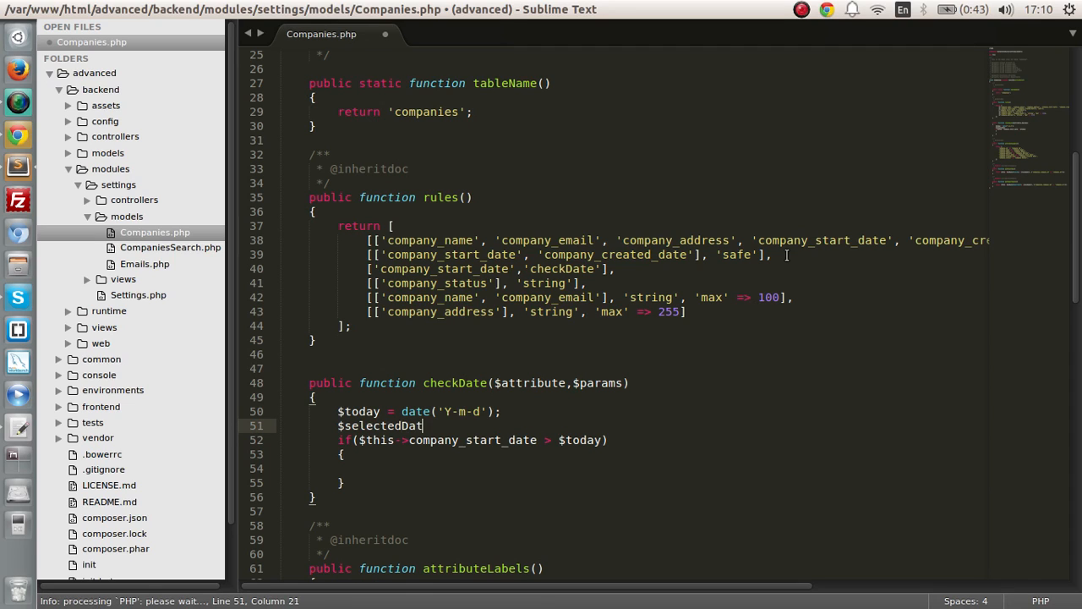
type("= date(")
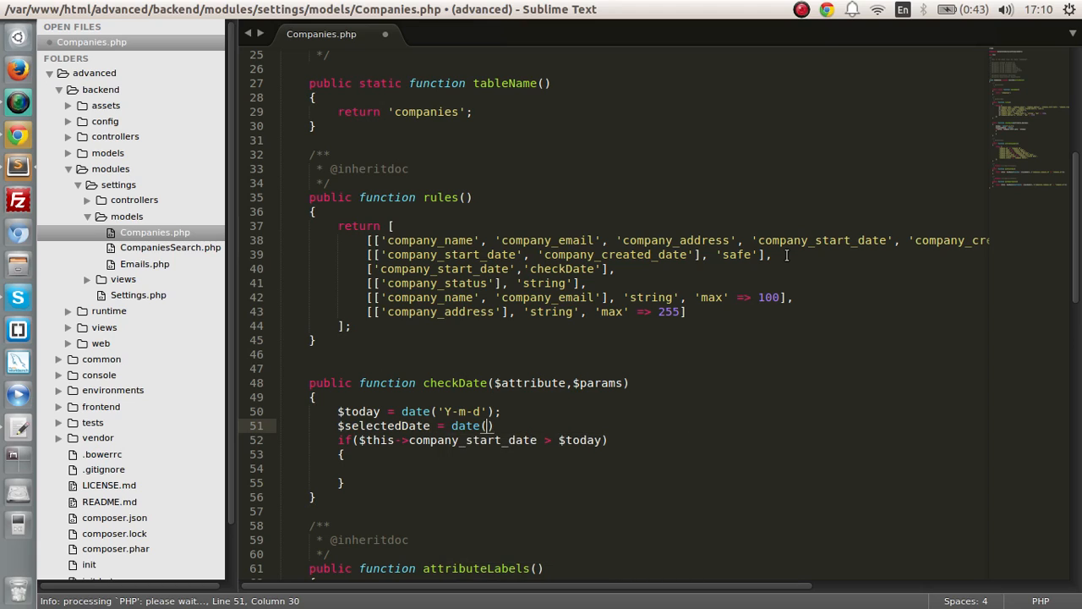
left_click(359, 440)
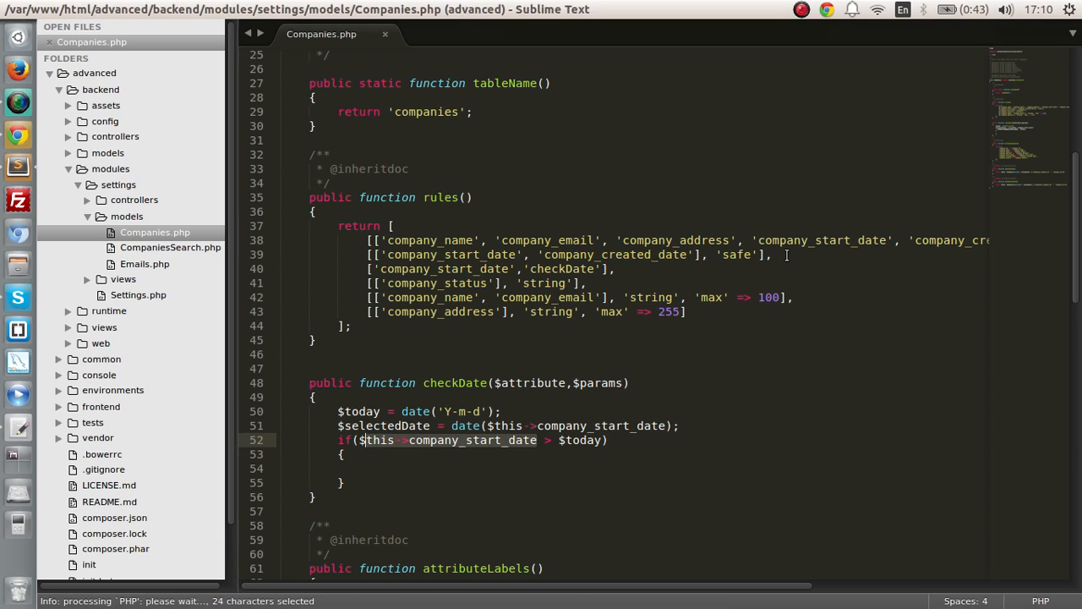
type("$selectedD")
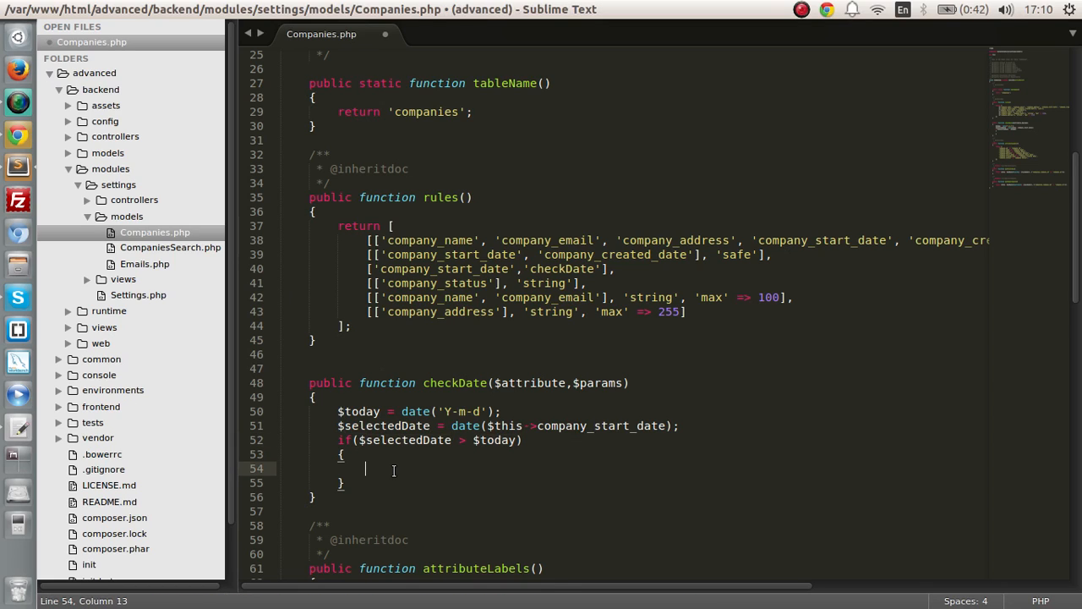
type("$this->addError(")
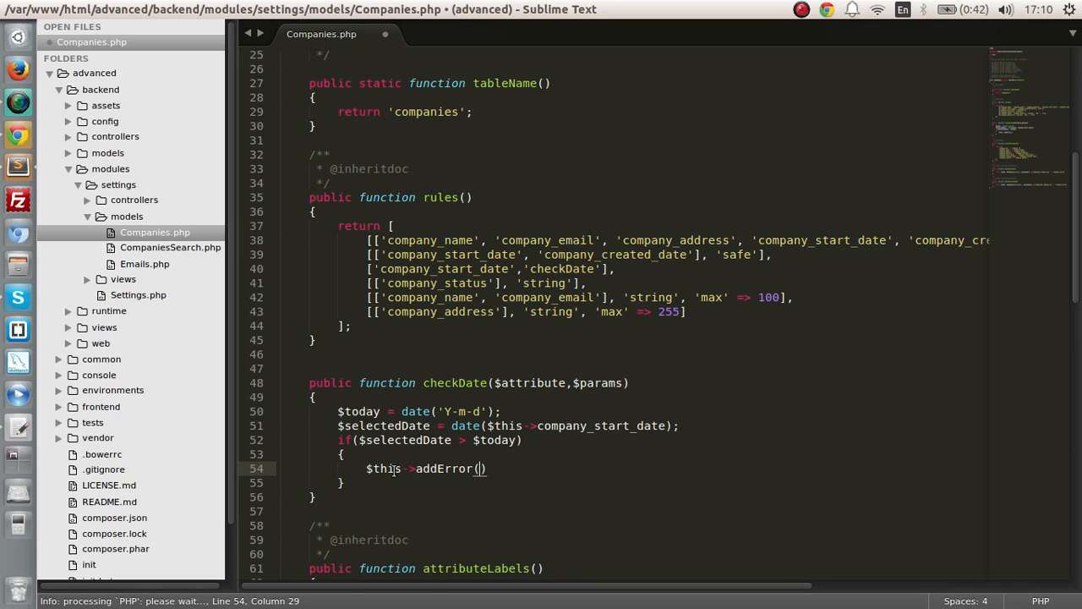
type(";")
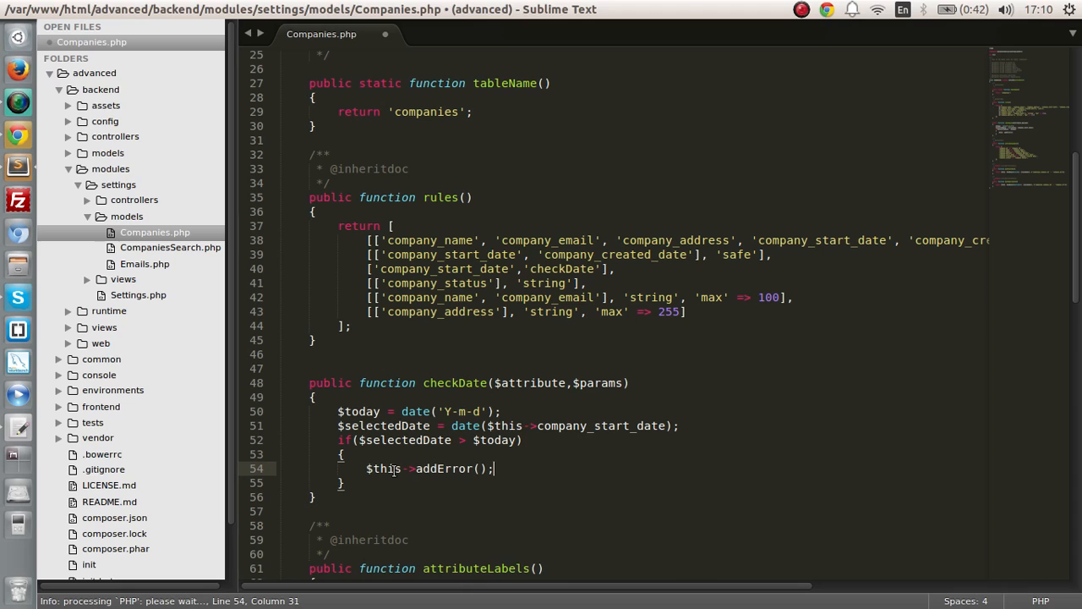
Add an addError with 'Company Start Date Must be smaller' and save Companies.php
type("$attribute")
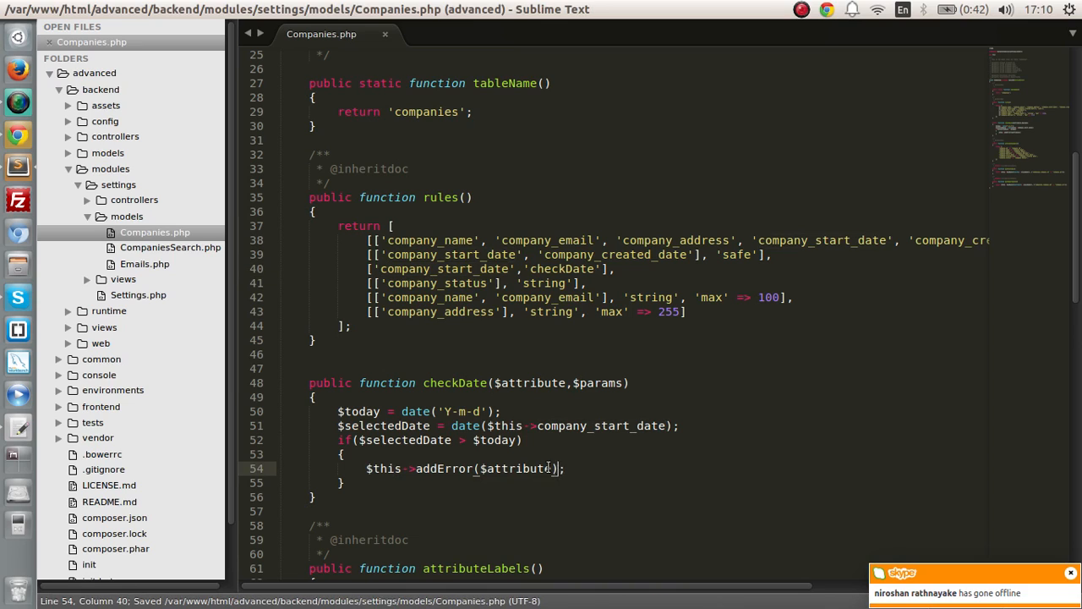
type(",''")
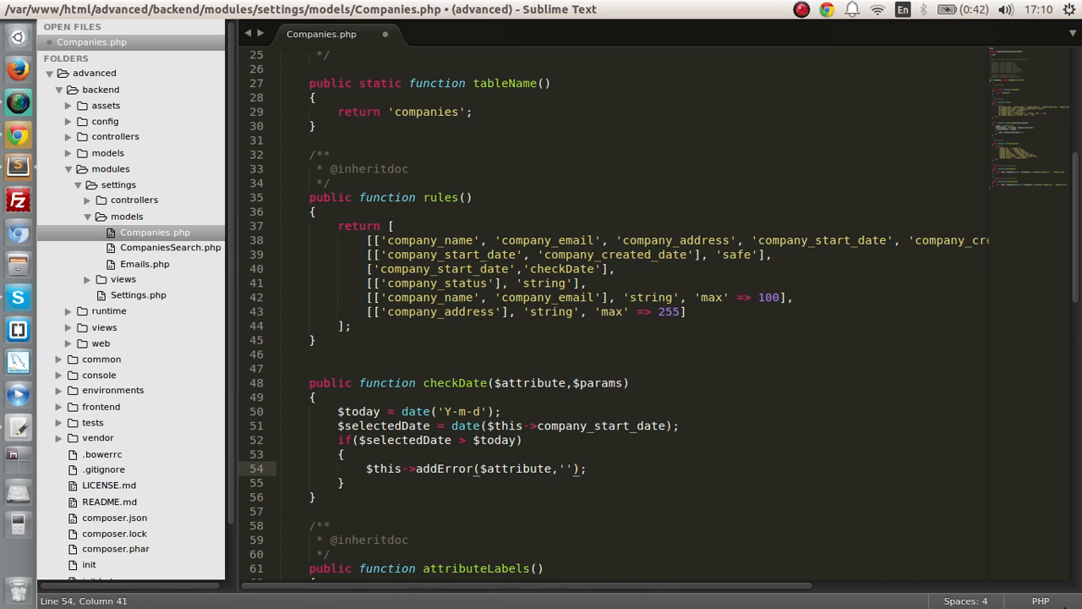
type("Company Start Date")
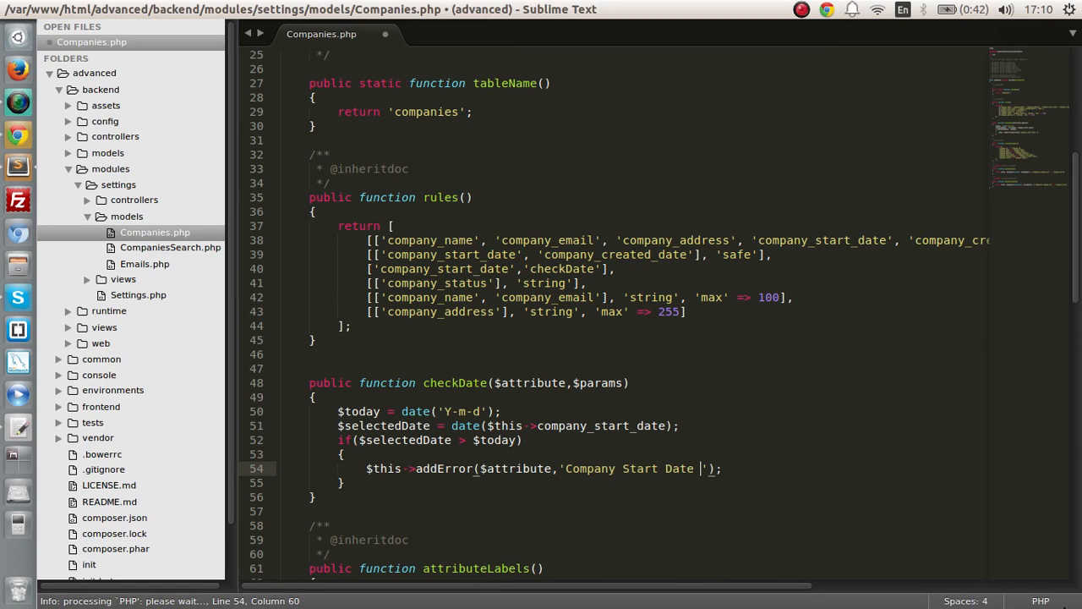
type("Must be")
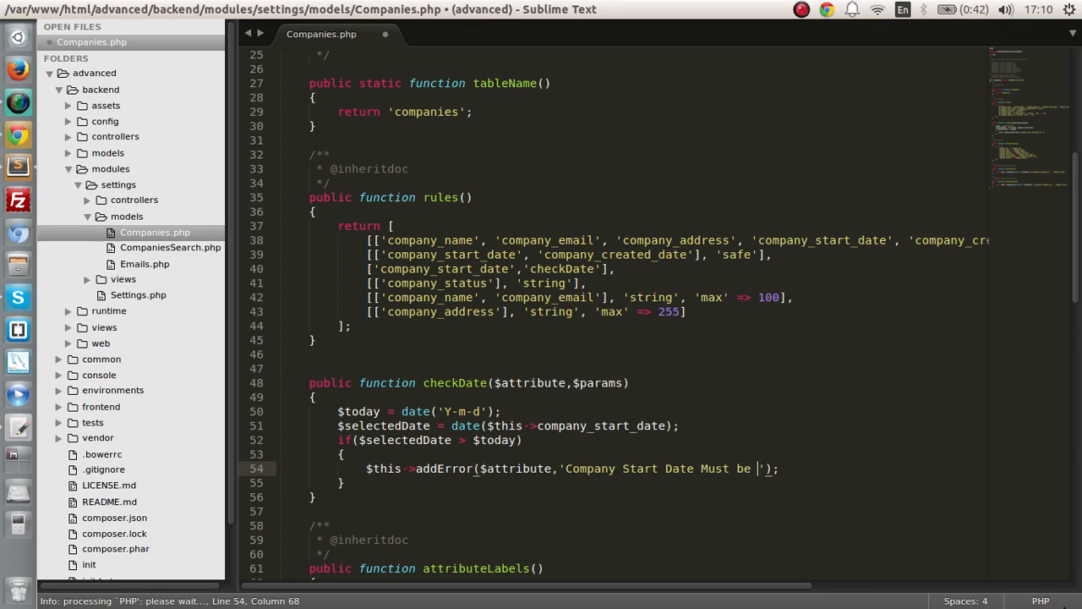
type("be")
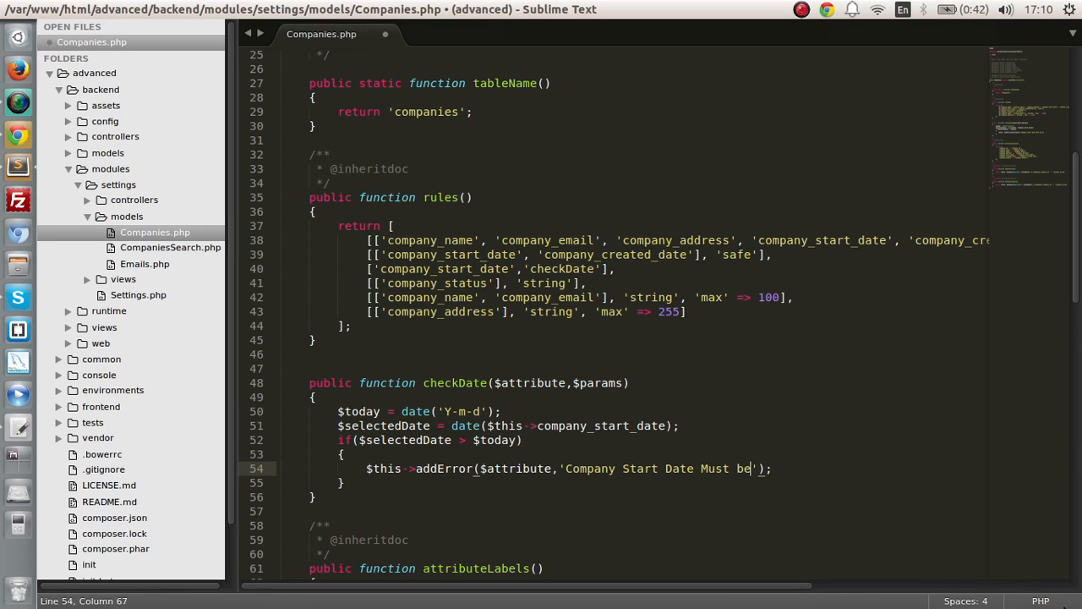
type("smaller")
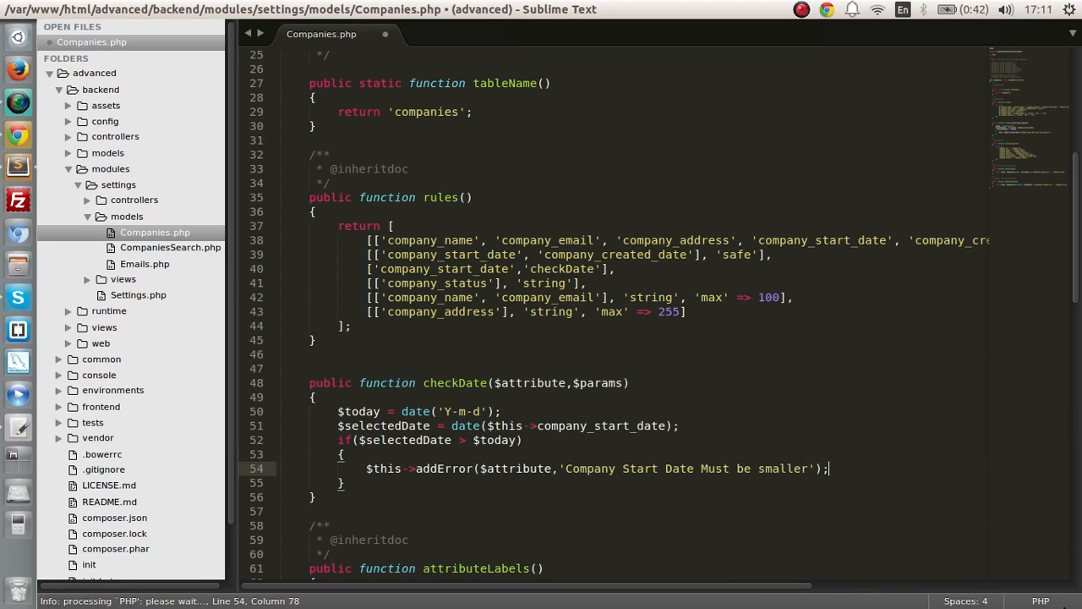
key("ctrl+s")
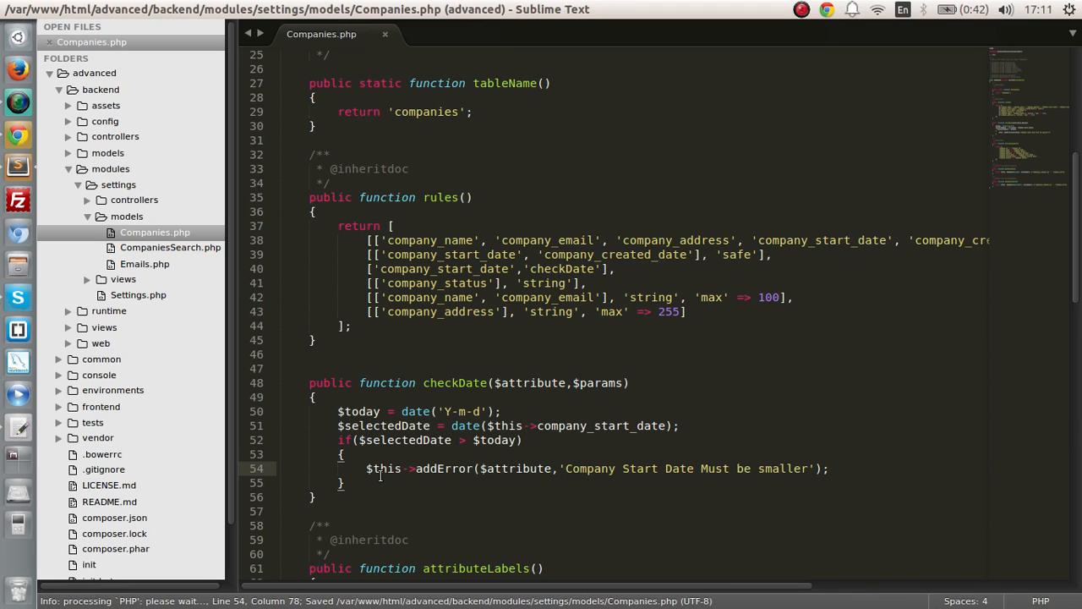
left_click(379, 468)
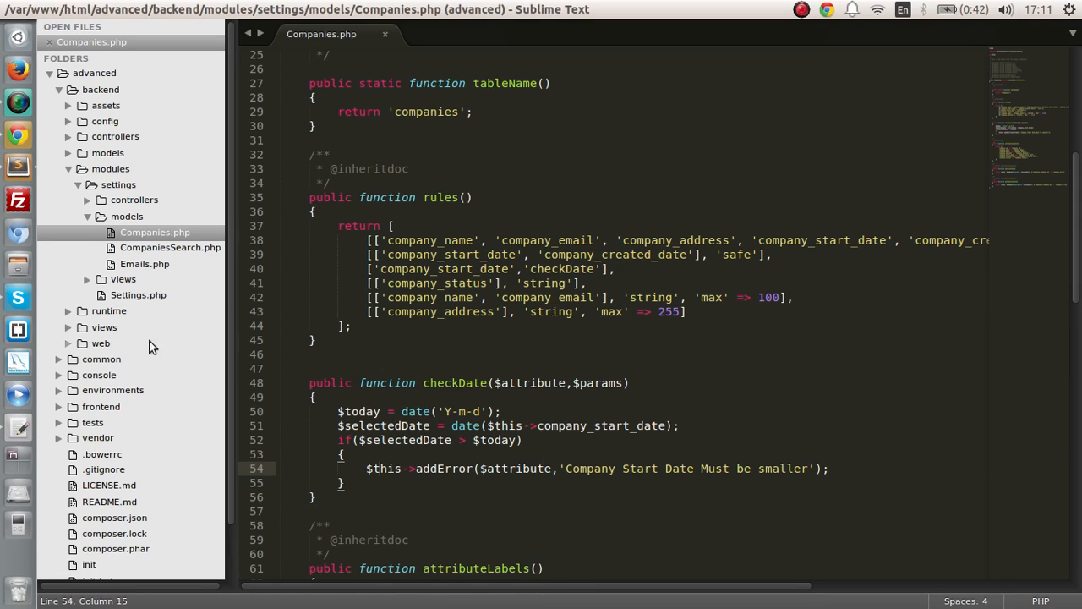
Set enableAjaxValidation to true in _form.php's ActiveForm::begin() and recheck the Create Companies form
left_click(123, 279)
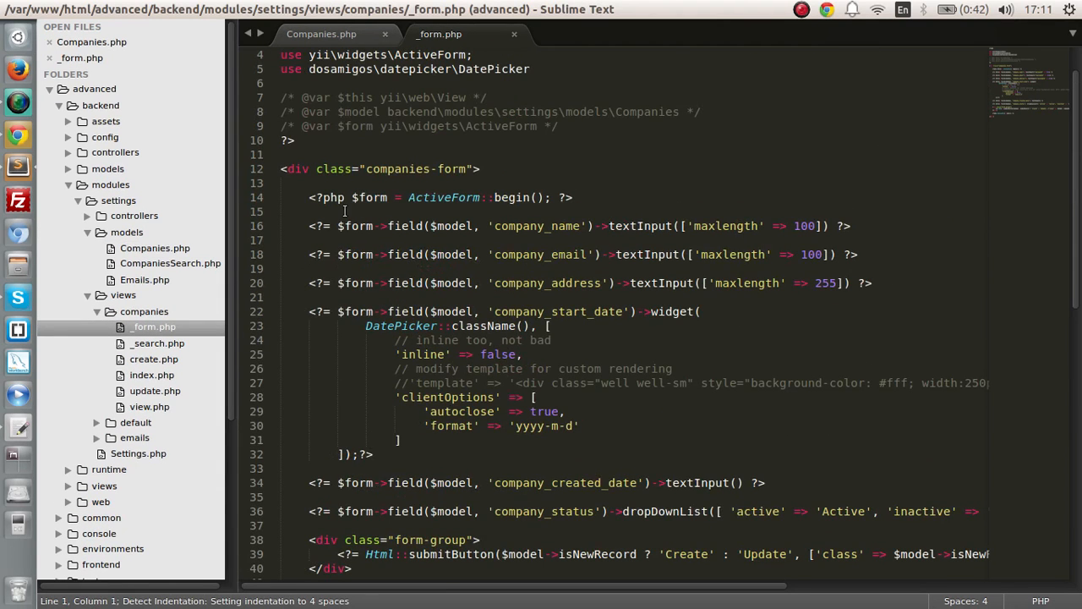
left_click(536, 197)
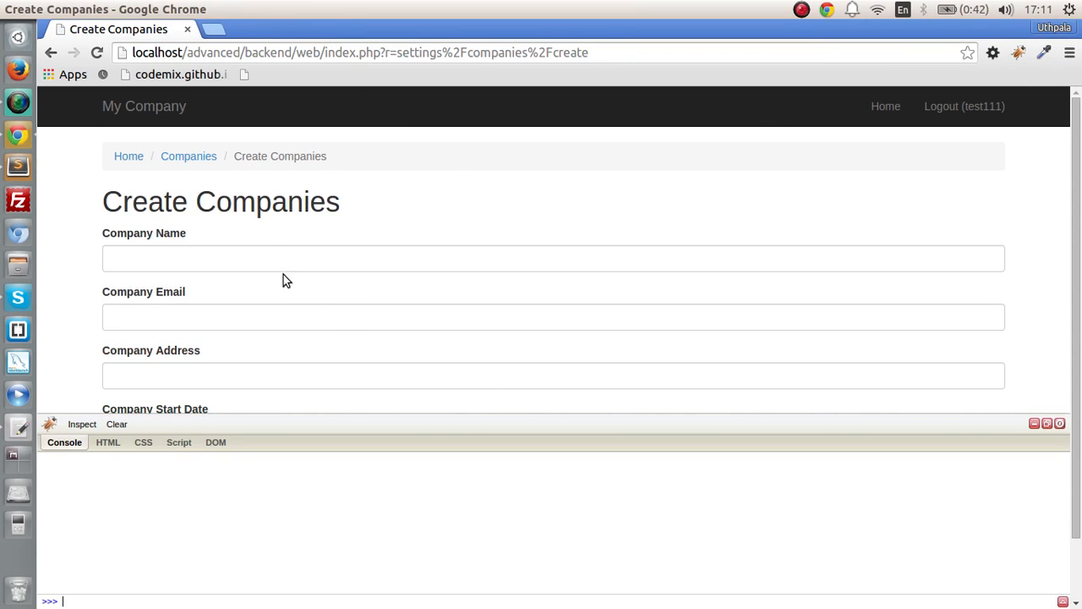
left_click(554, 317)
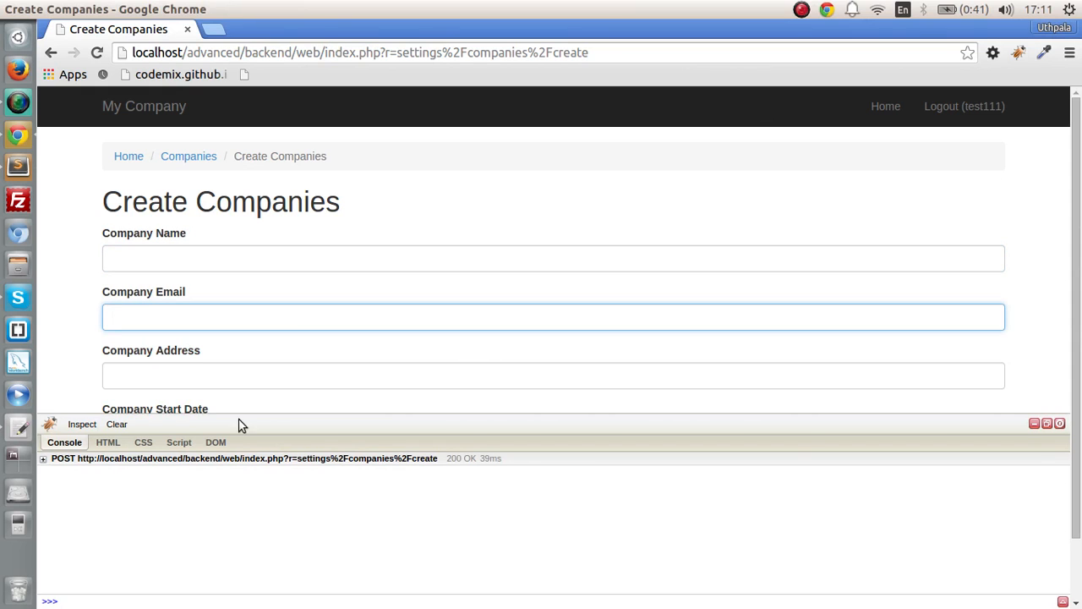
mouse_move(180, 483)
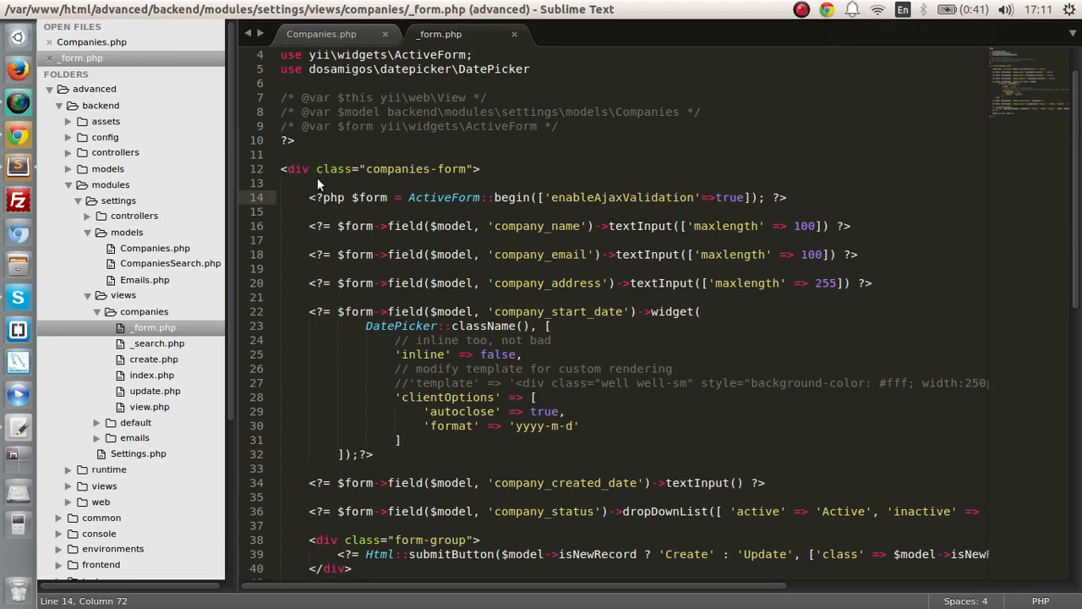
mouse_move(704, 287)
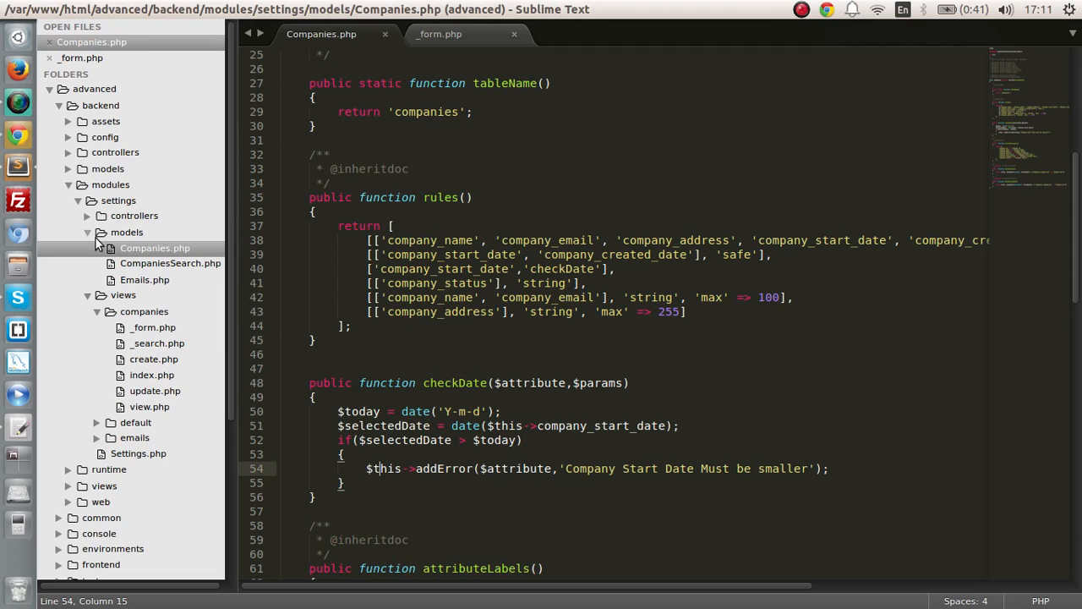
Save CompaniesController.php's isAjax block returning ActiveForm::validate($model) as JSON, reviewing its parts
left_click(173, 231)
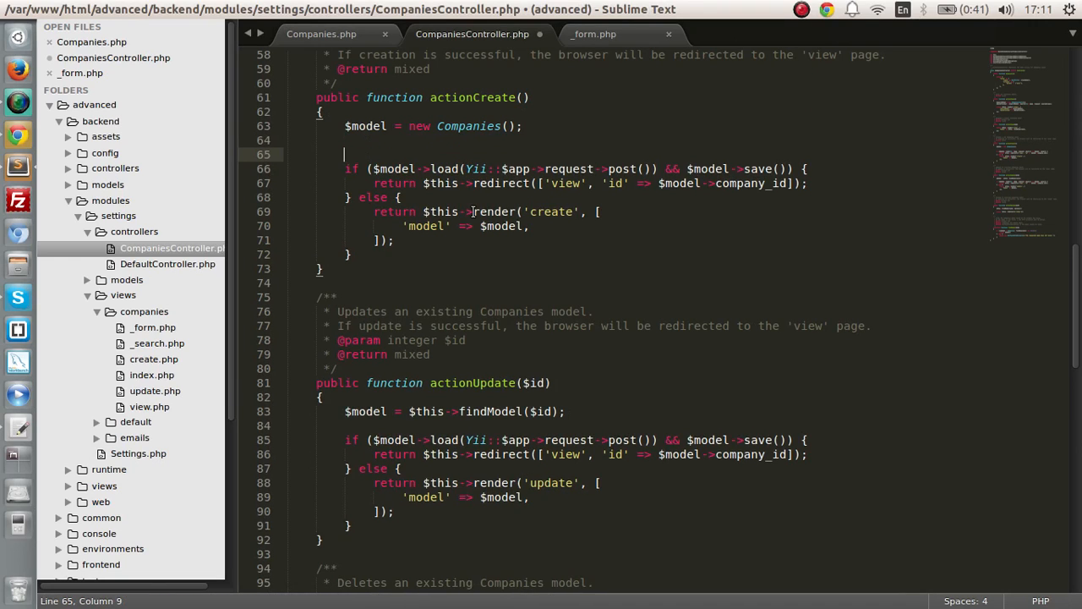
key("ctrl+s")
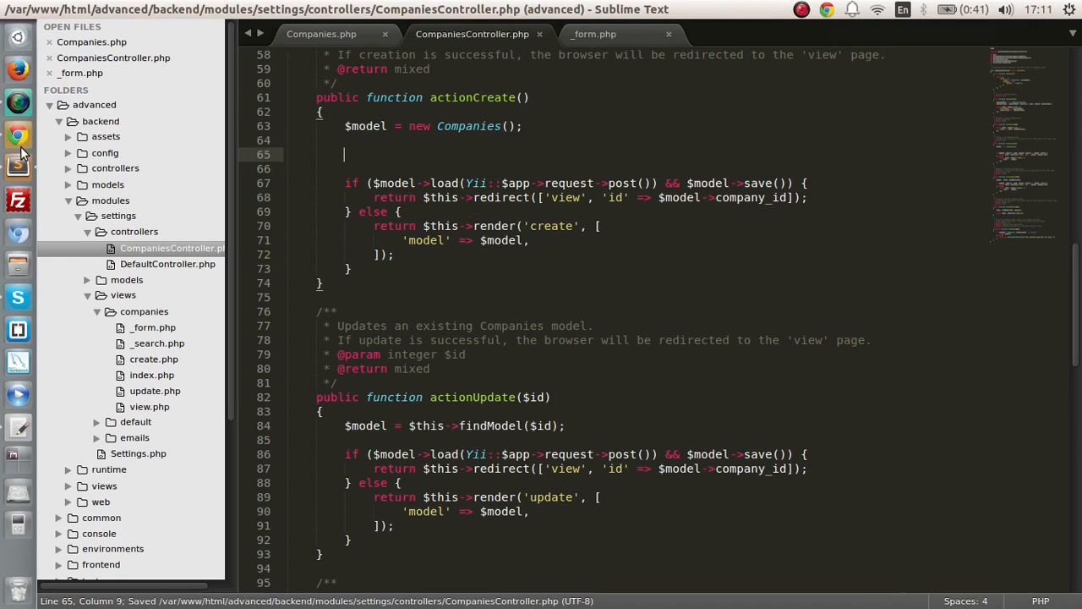
mouse_move(17, 425)
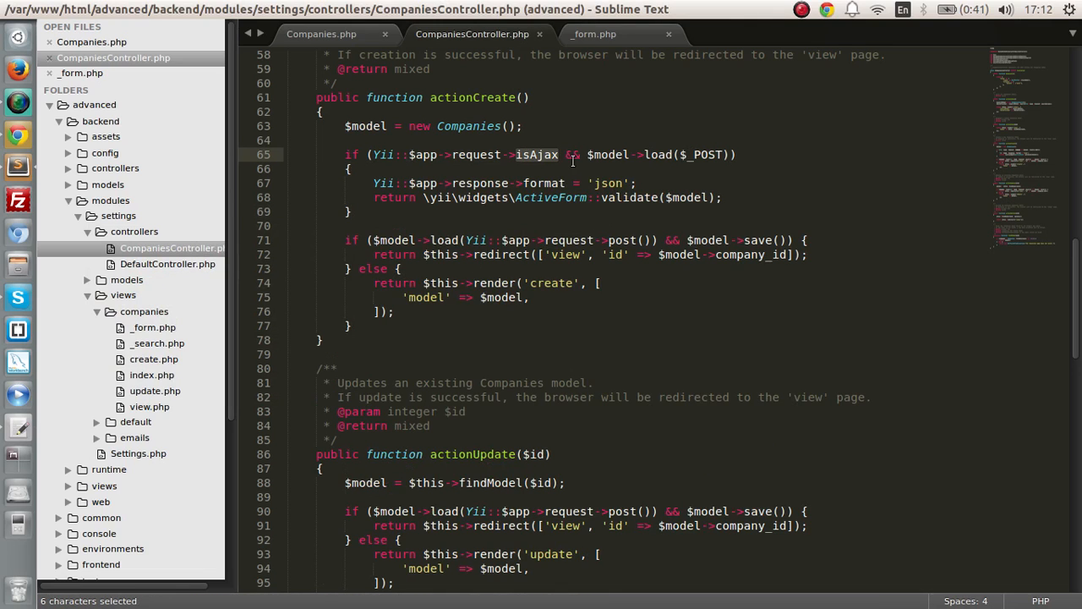
double_click(608, 154)
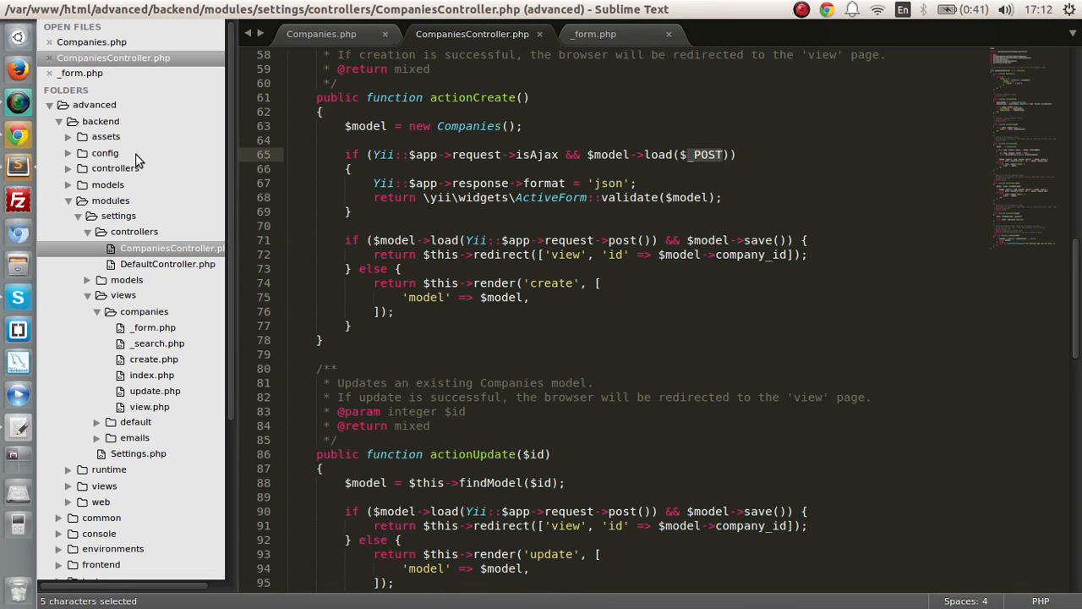
left_click(489, 183)
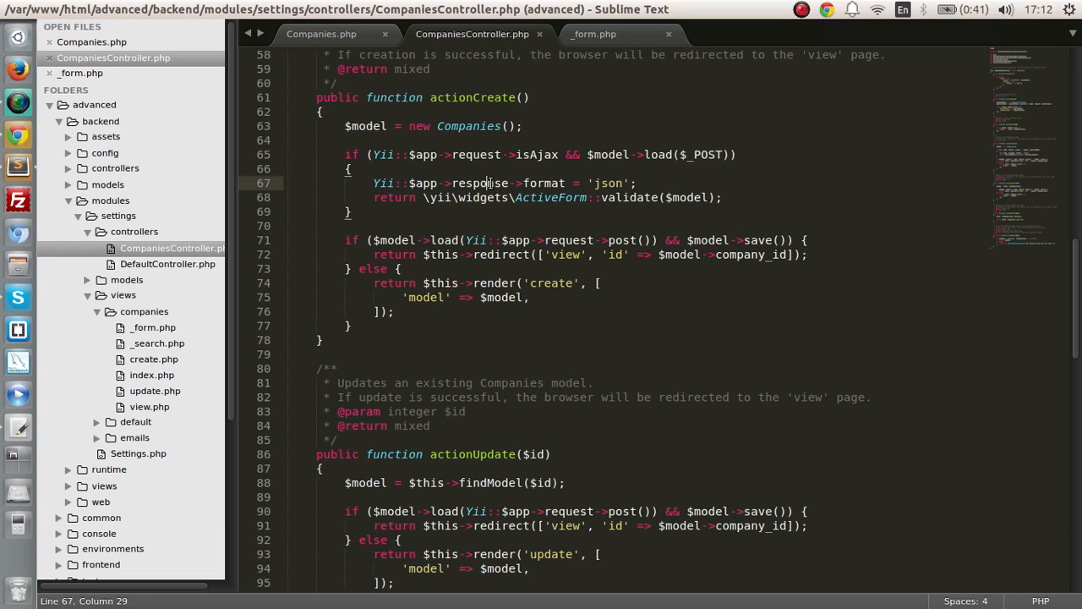
double_click(607, 183)
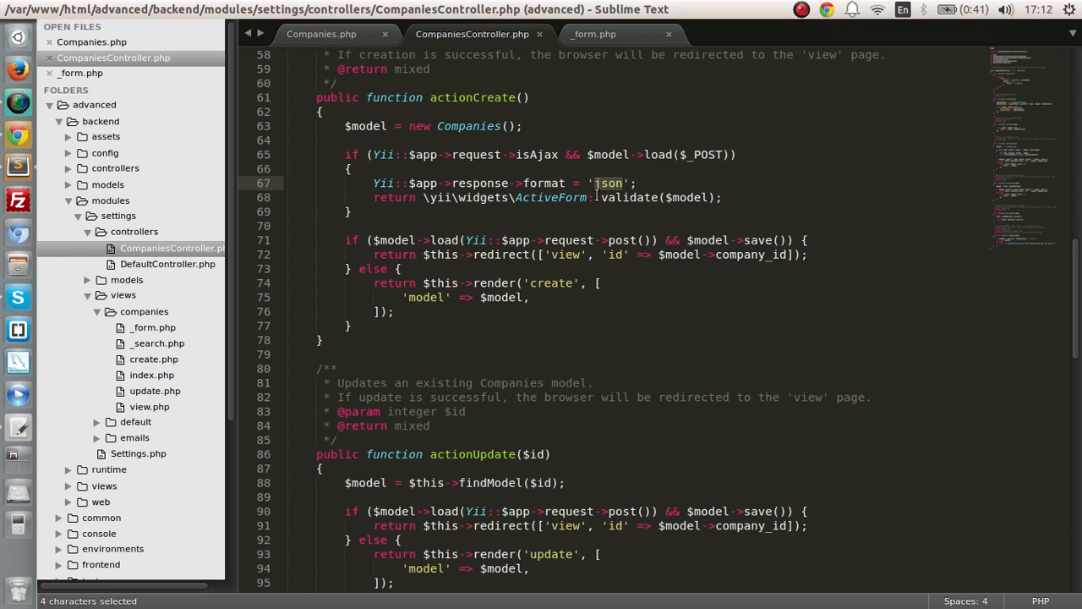
left_click(558, 197)
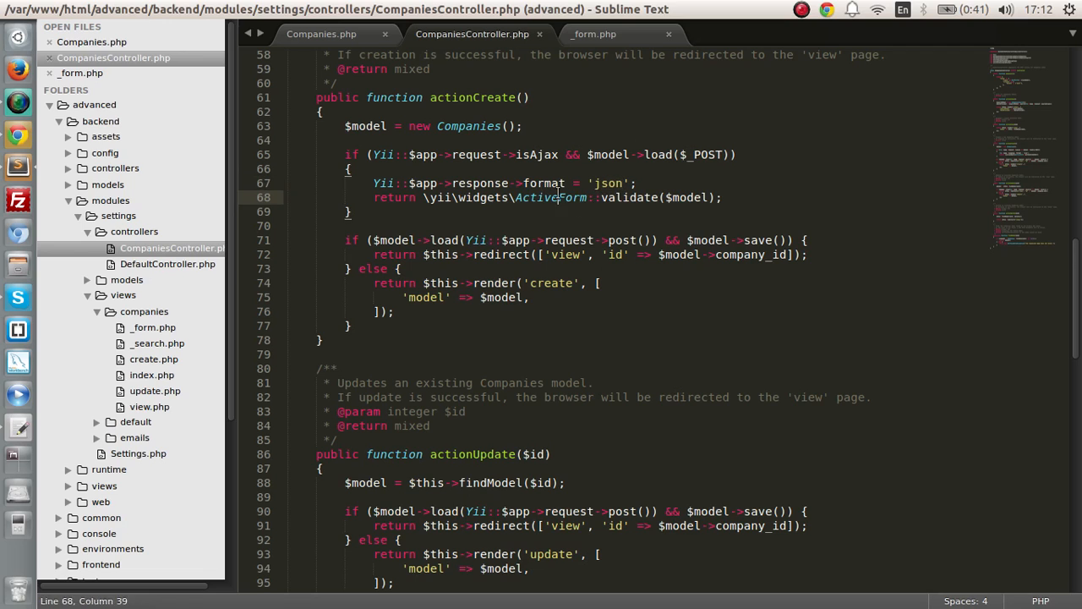
double_click(689, 197)
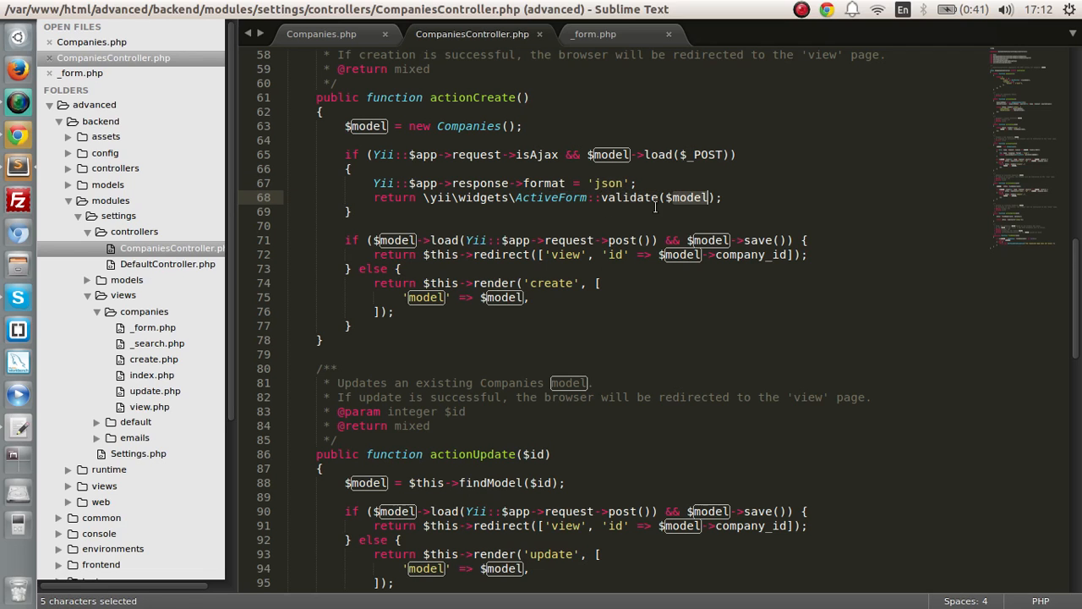
left_click(322, 34)
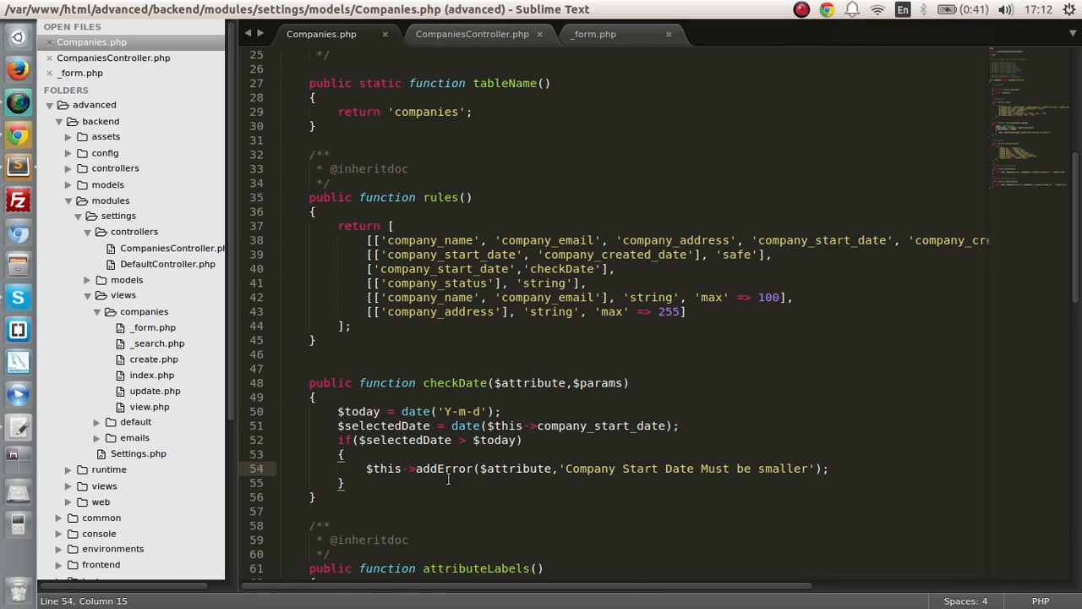
Open the start date datepicker in Chrome and capitalise 'Smaller' in the addError message
double_click(589, 468)
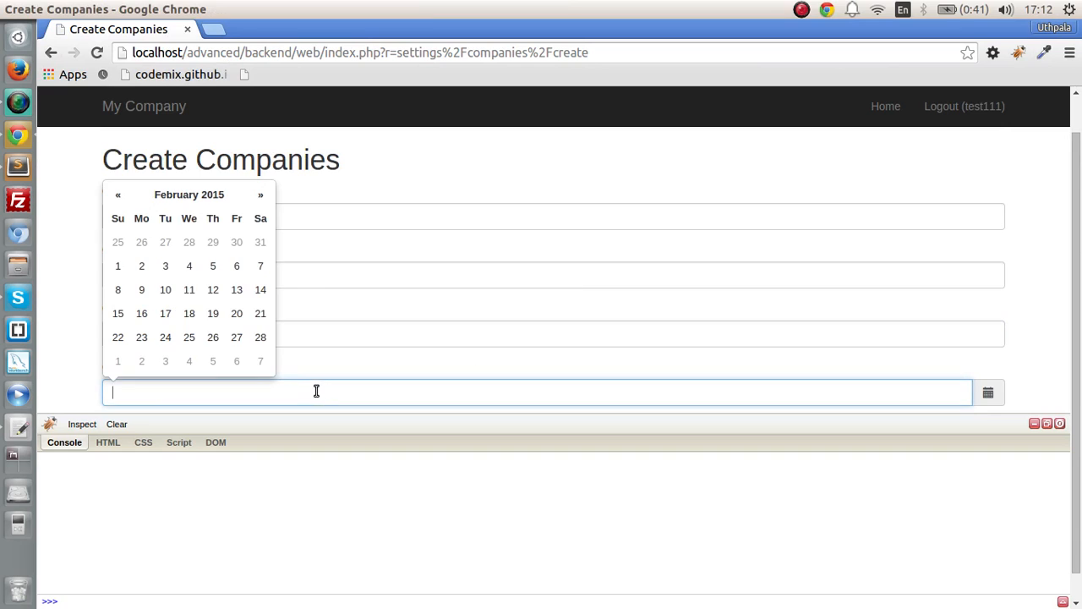
left_click(260, 336)
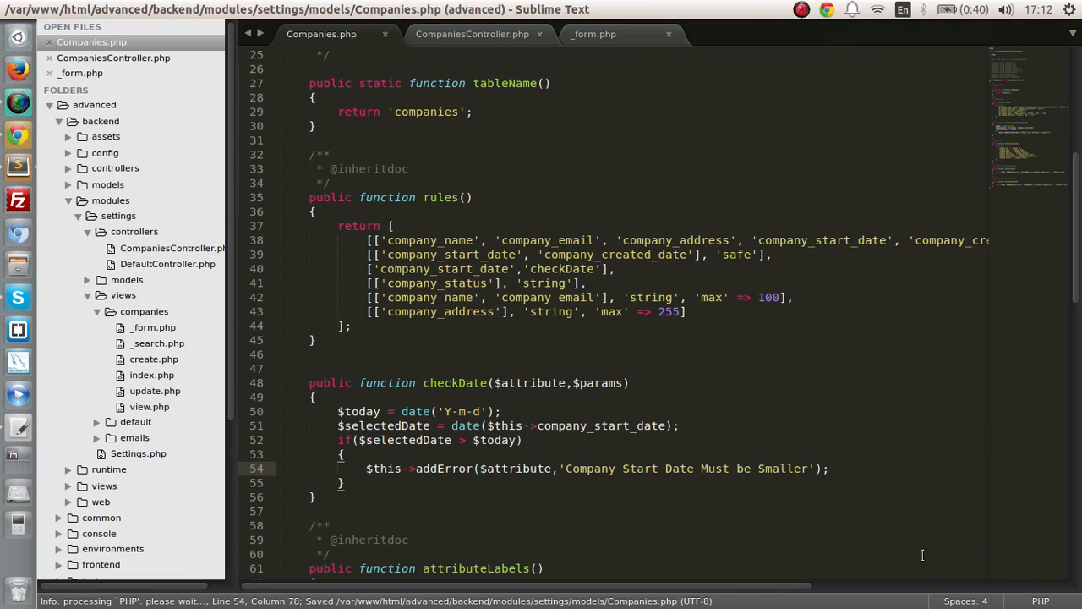
mouse_move(429, 292)
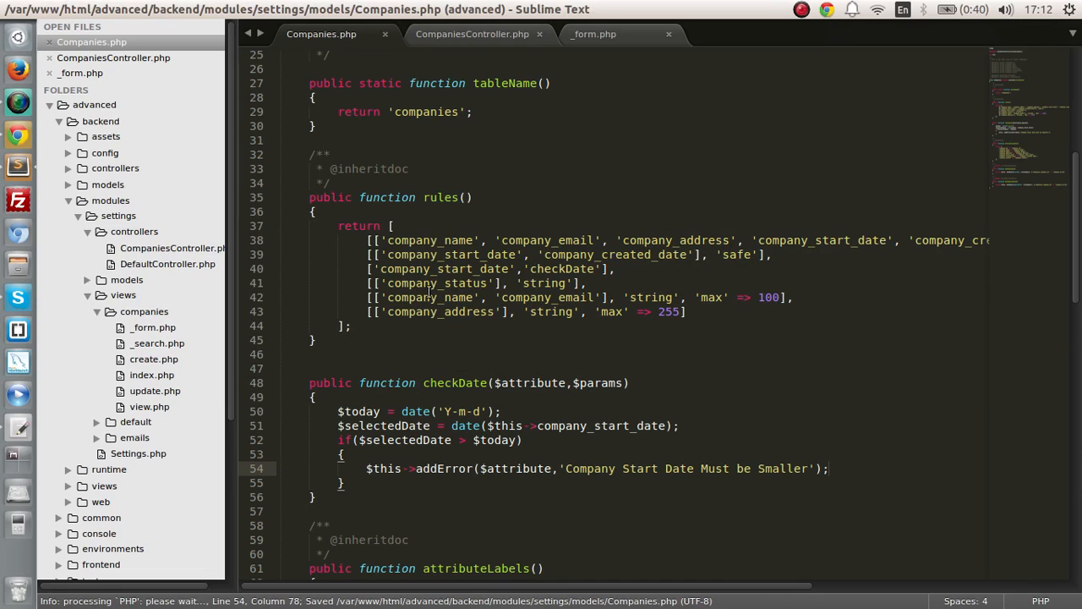
double_click(443, 269)
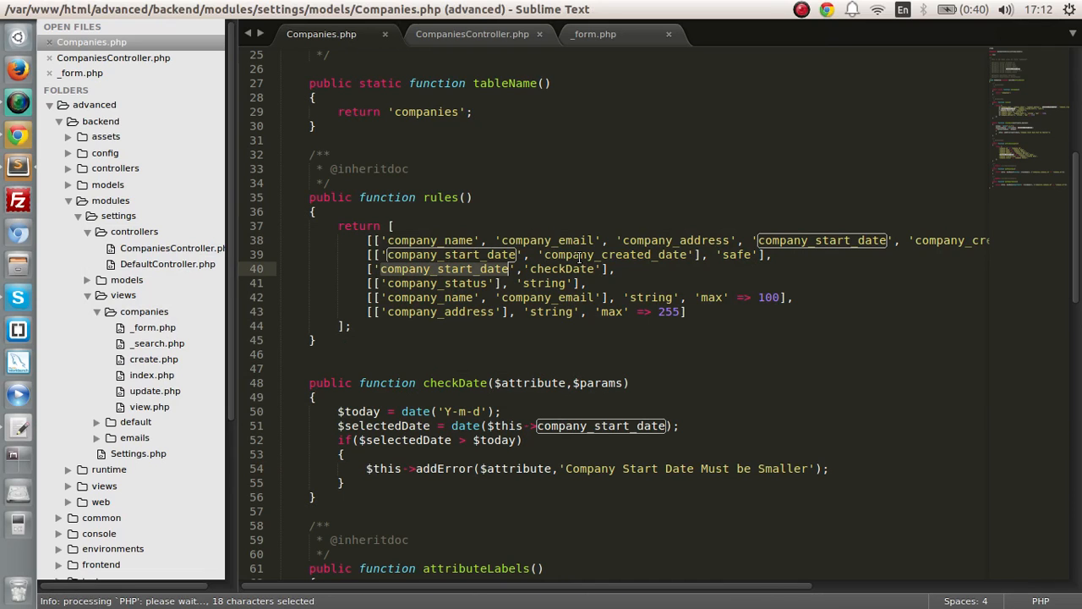
scroll("down", 3)
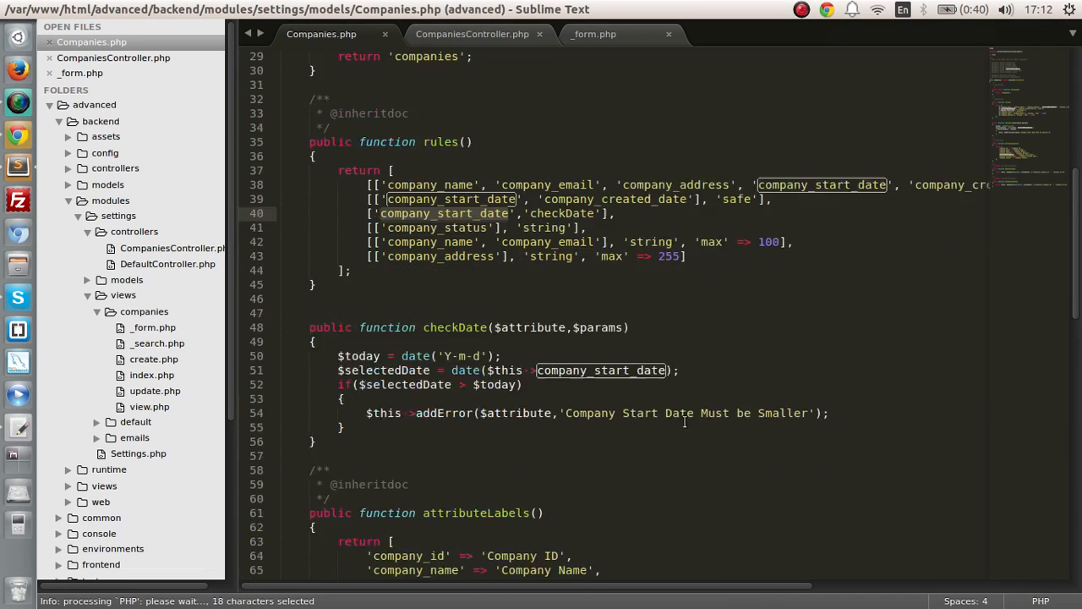
scroll("down", 3)
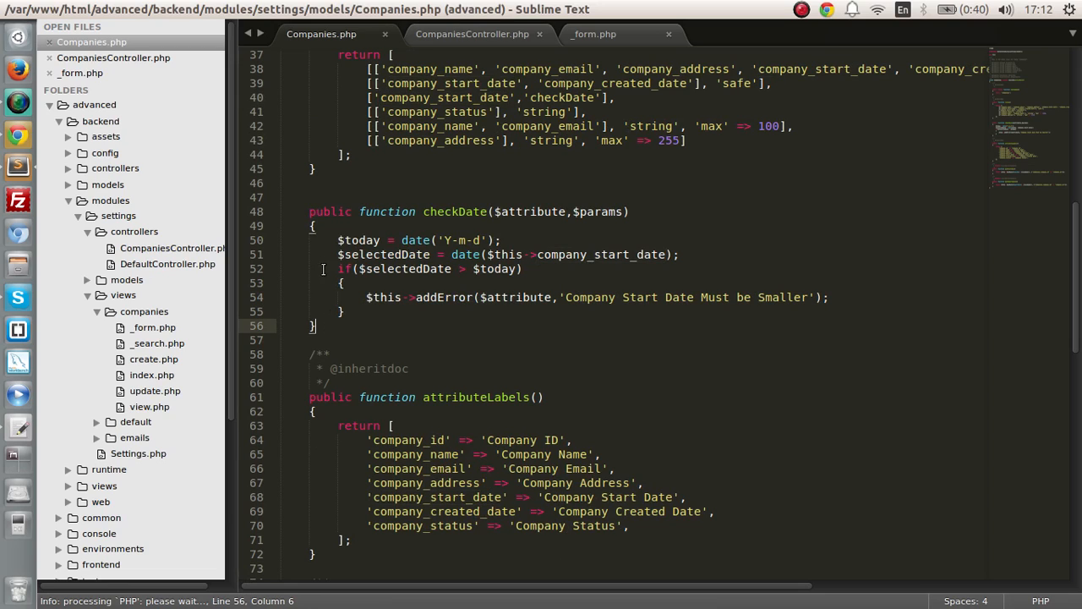
left_click(365, 283)
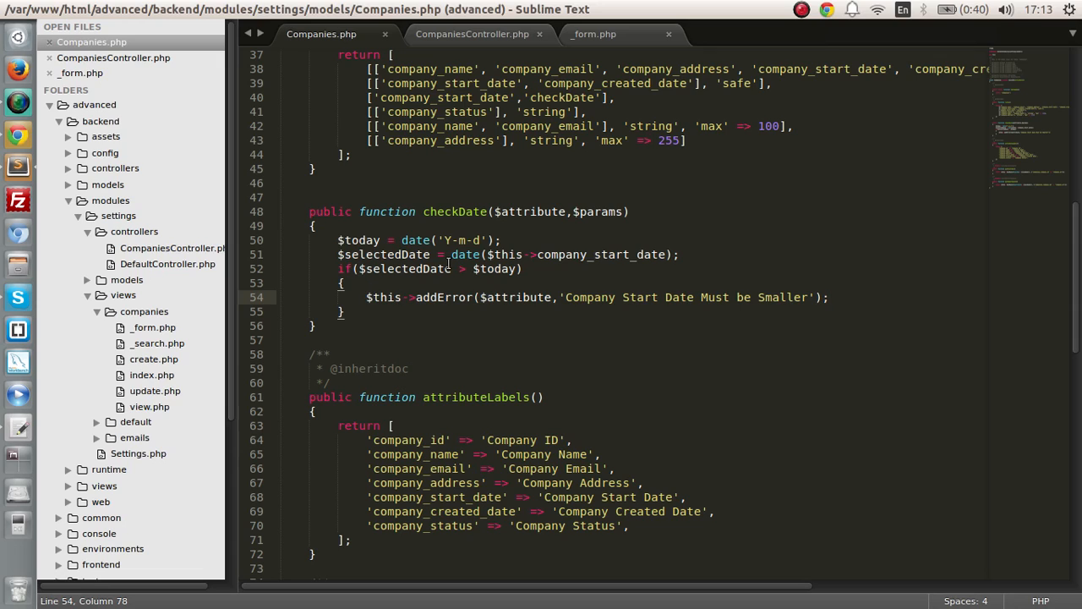
left_click(683, 255)
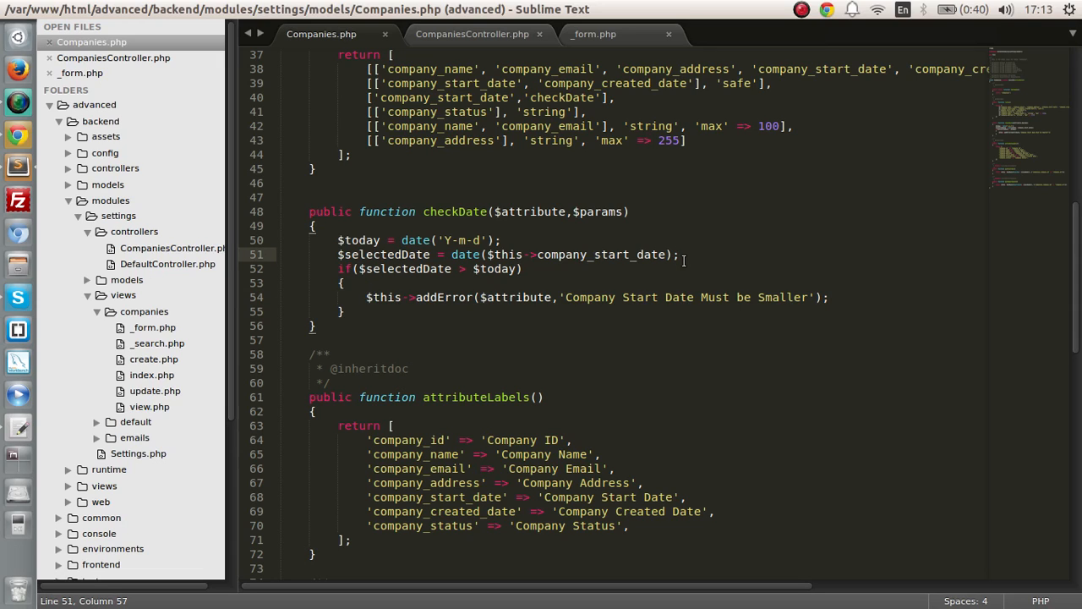